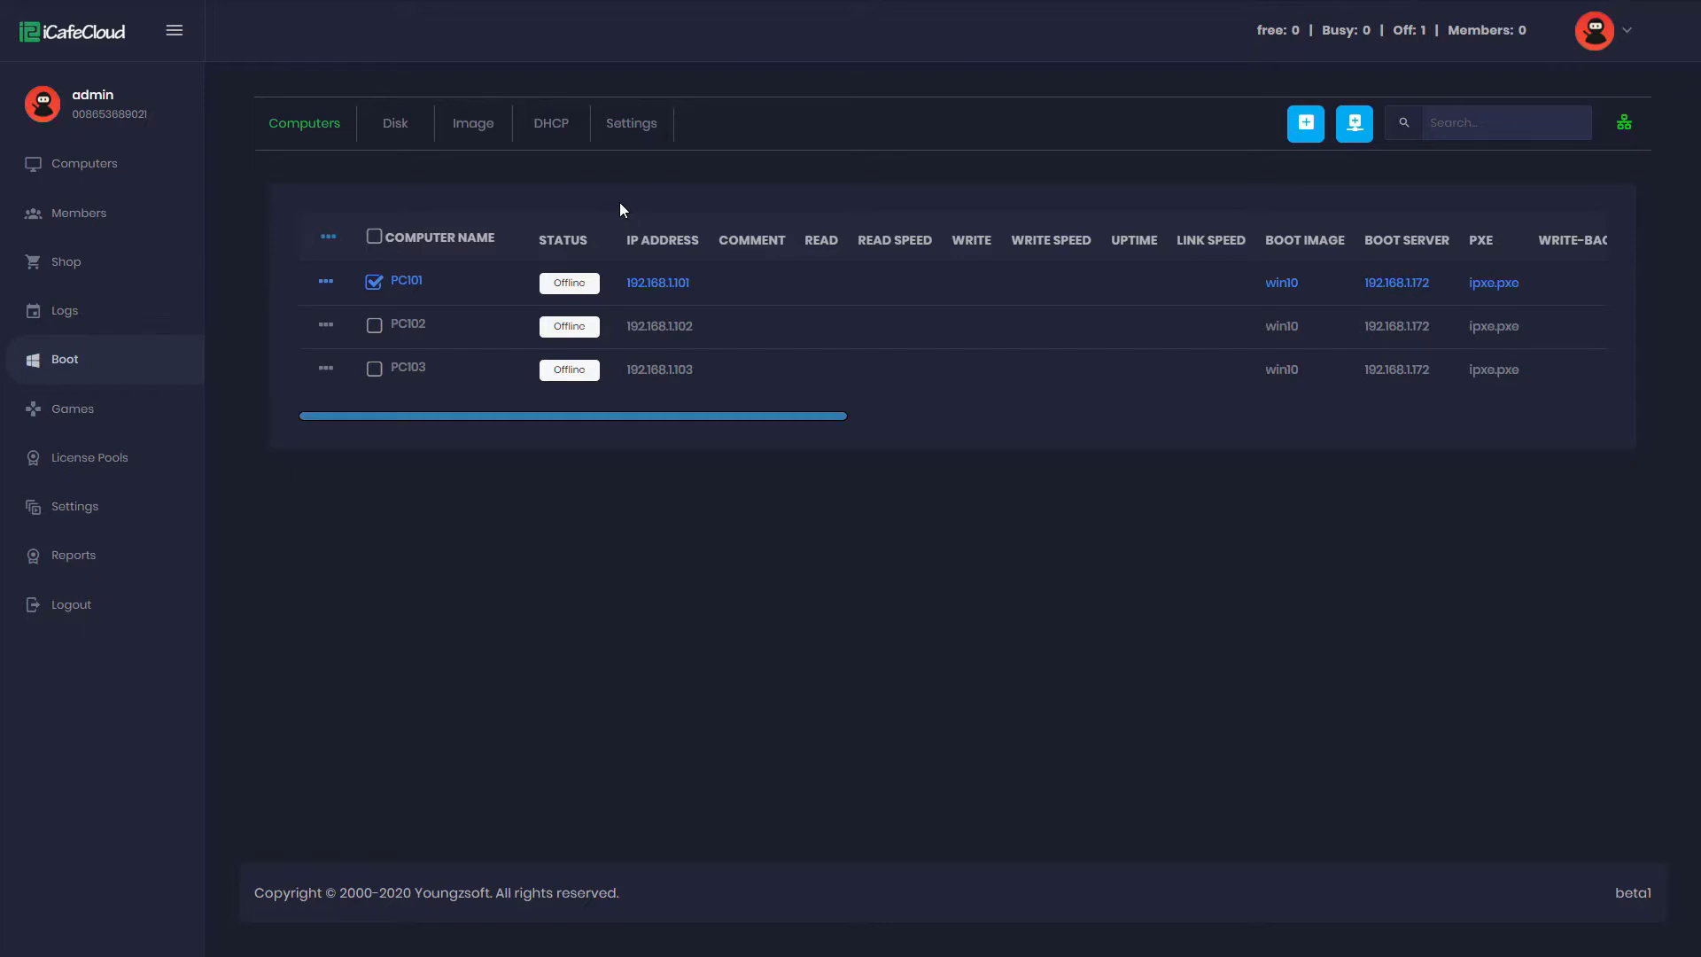
pyautogui.moveTo(652, 131)
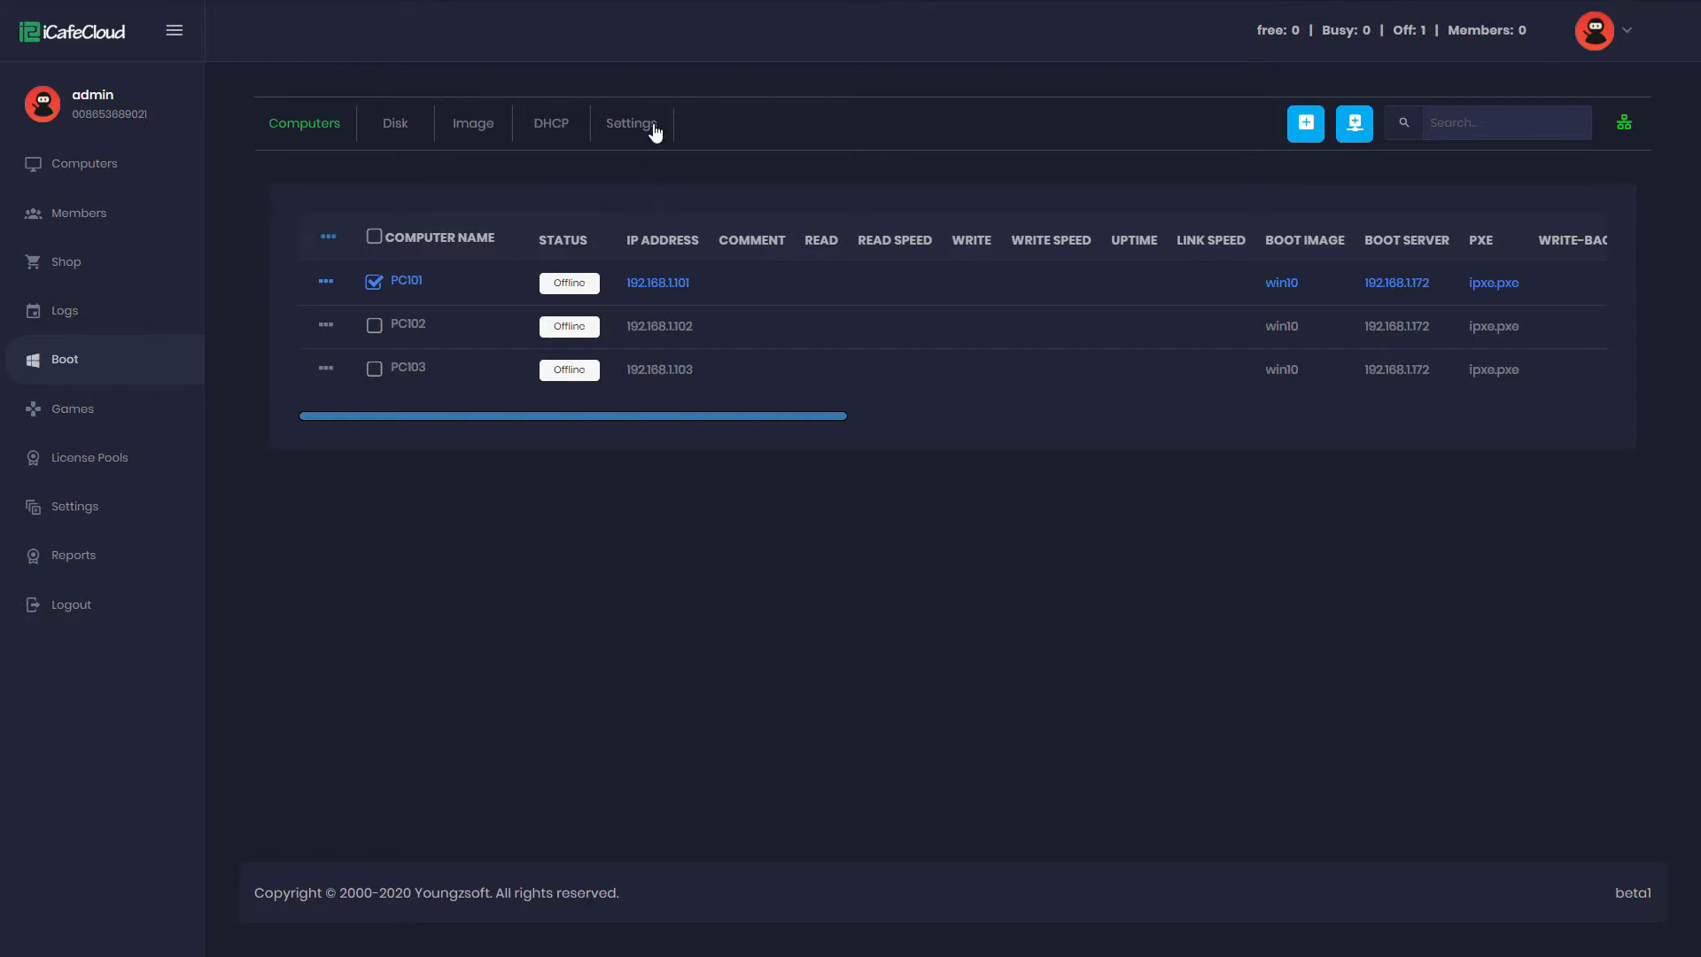
# Step: Switch the Boot section from the computer list to the Settings page
pyautogui.click(631, 122)
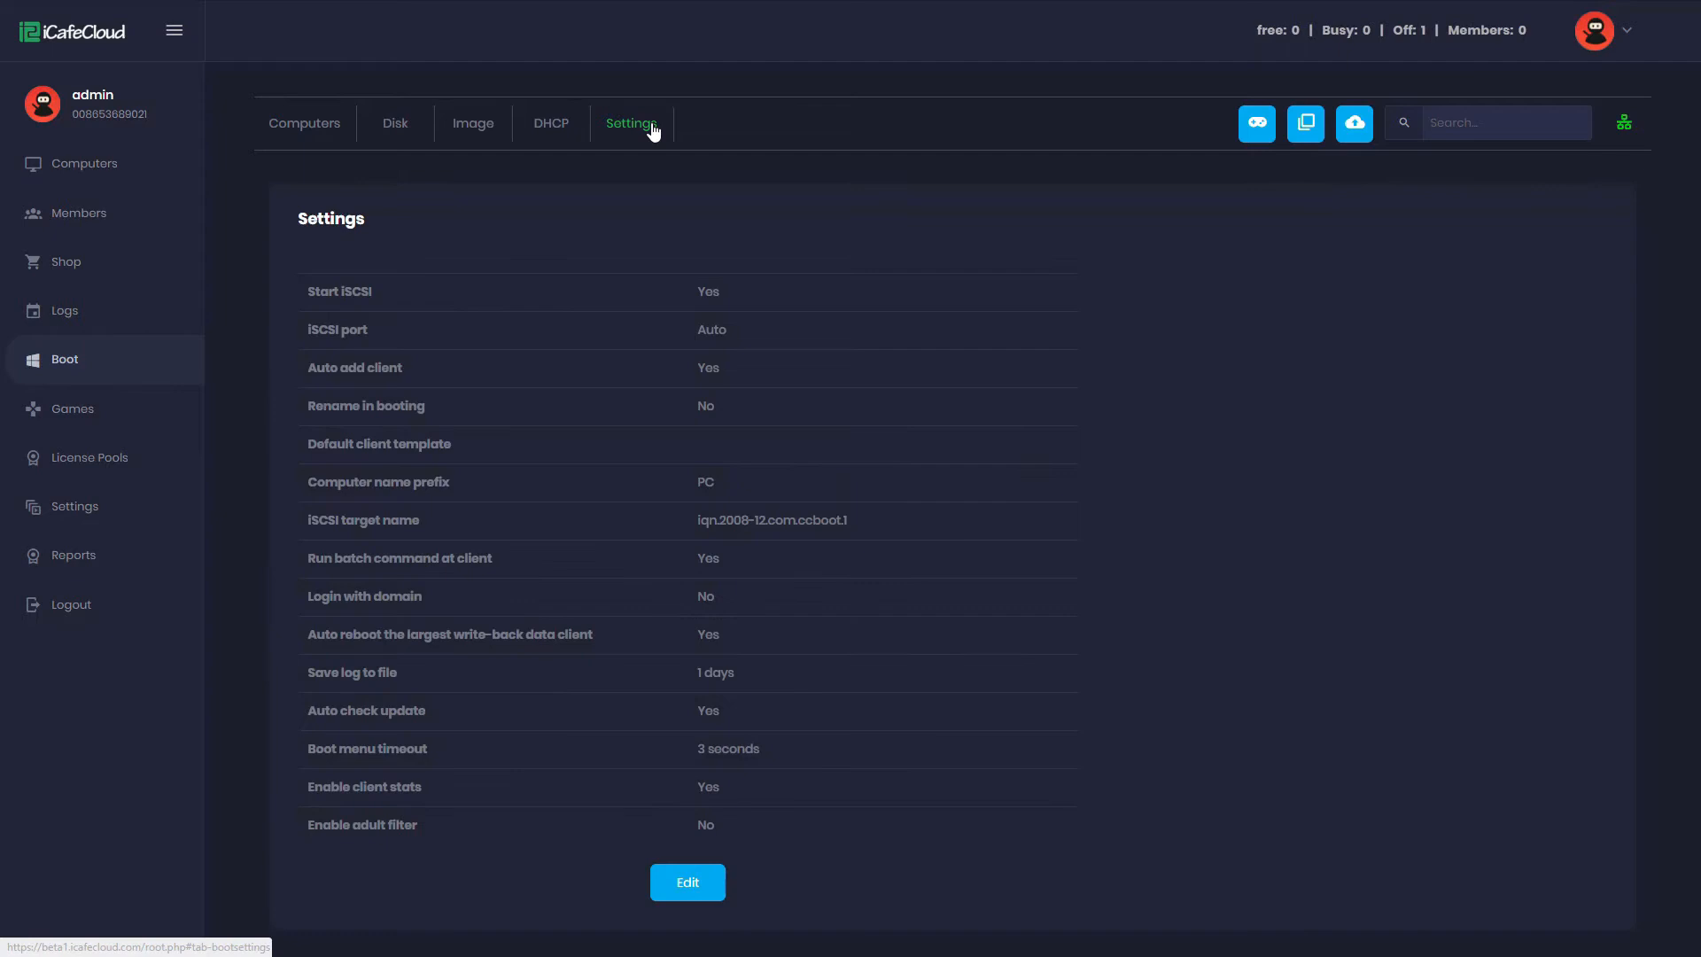
pyautogui.moveTo(783, 165)
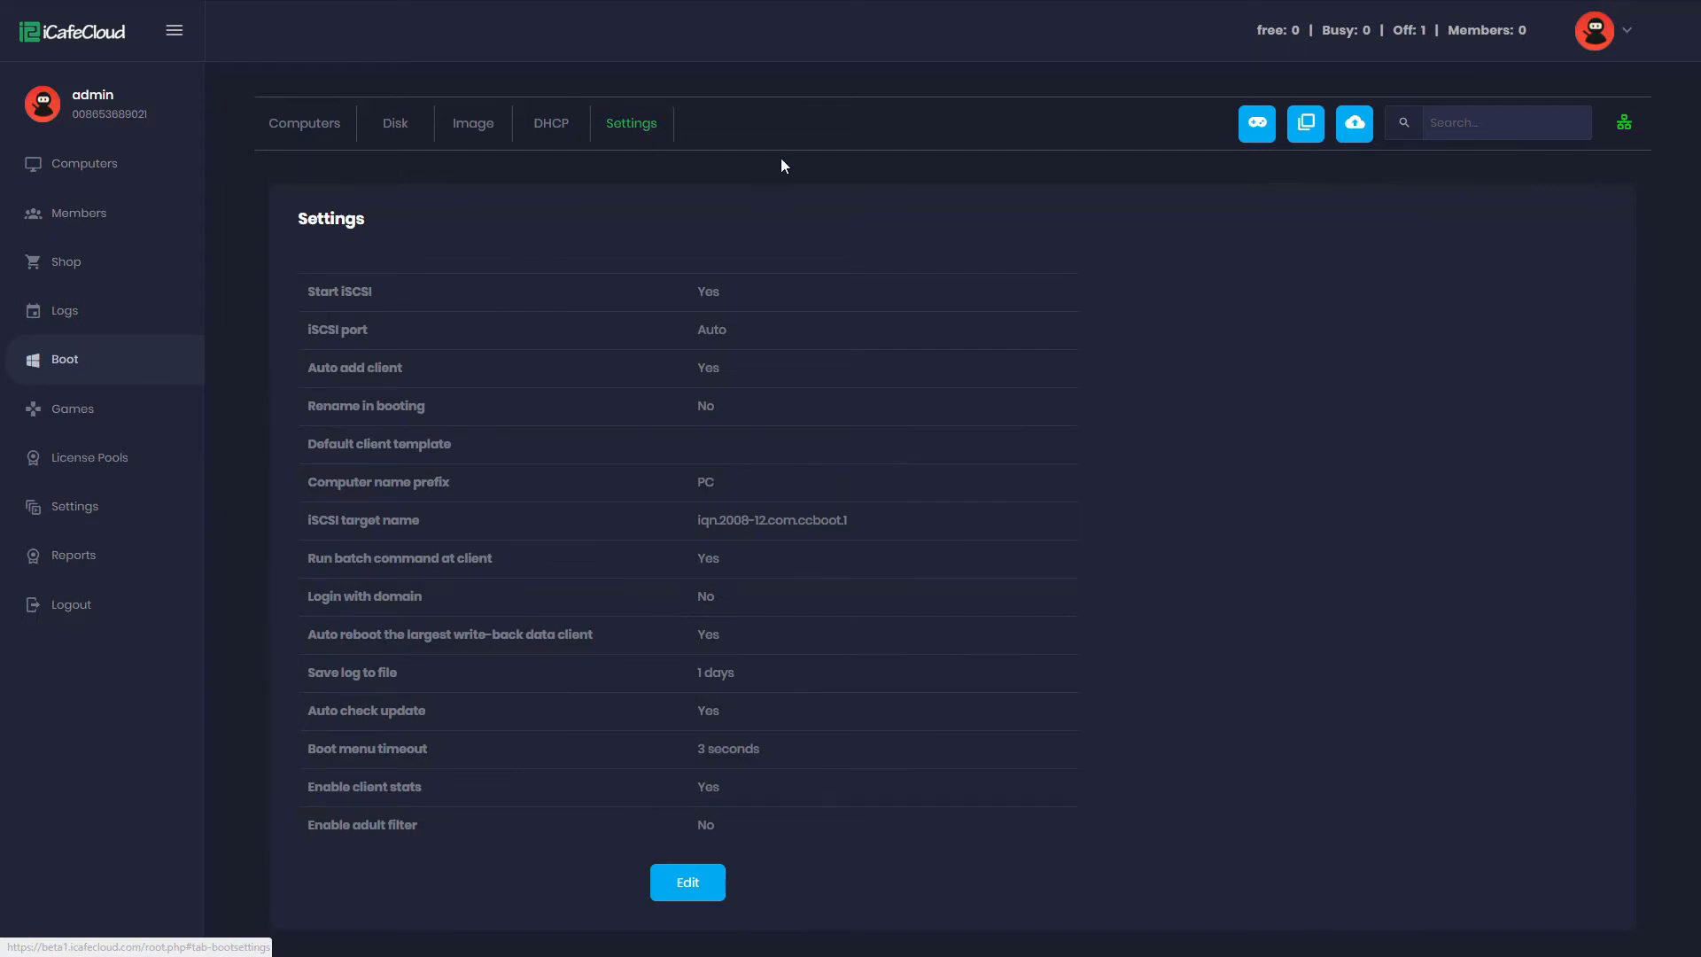
pyautogui.moveTo(1304, 122)
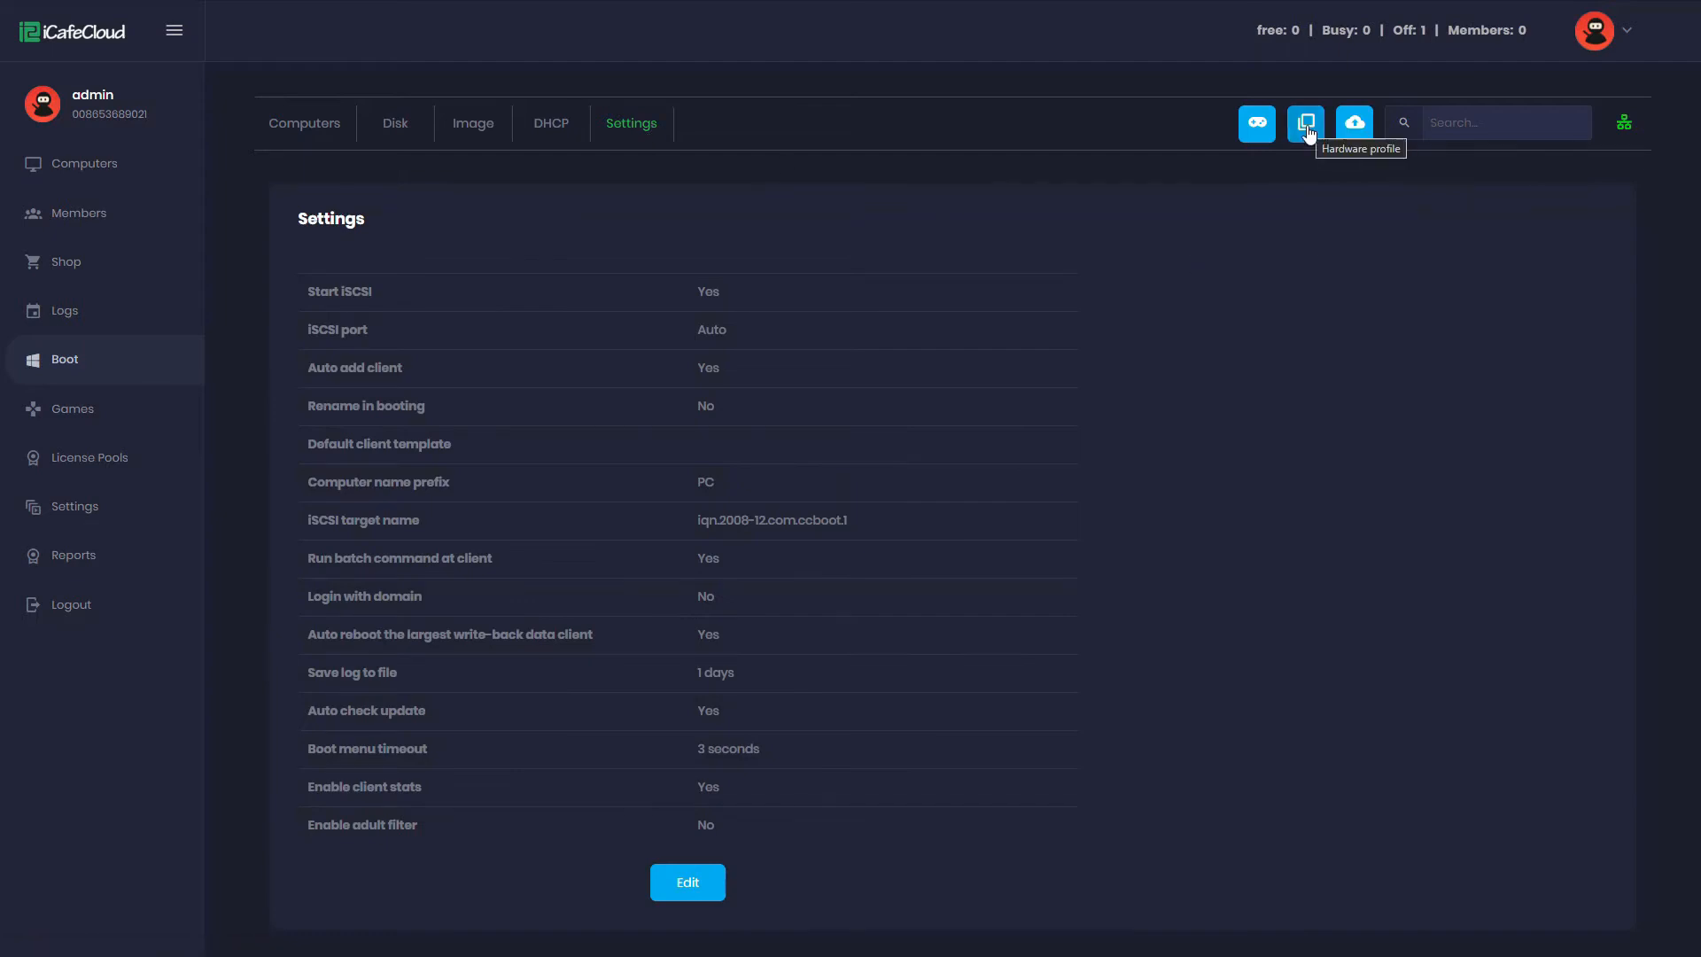
# Step: Add a hardware profile named 'Nvidia' with description 'PCs with Nvidia GPUs' and close the list
pyautogui.click(1304, 122)
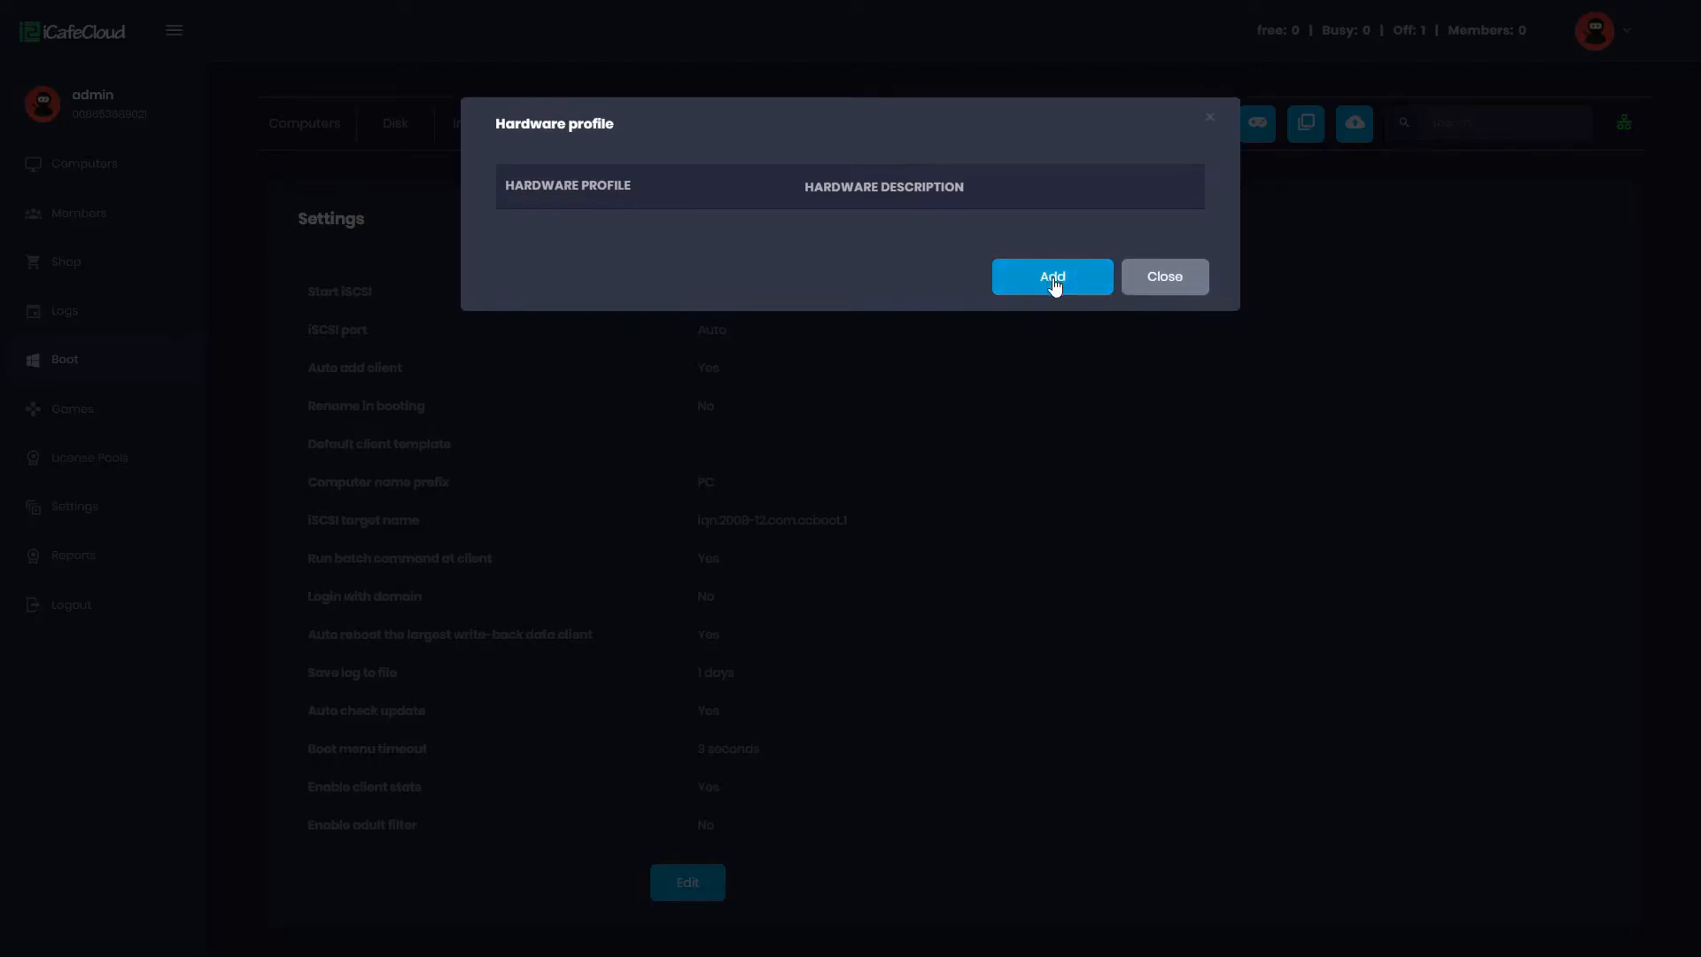
pyautogui.click(1050, 275)
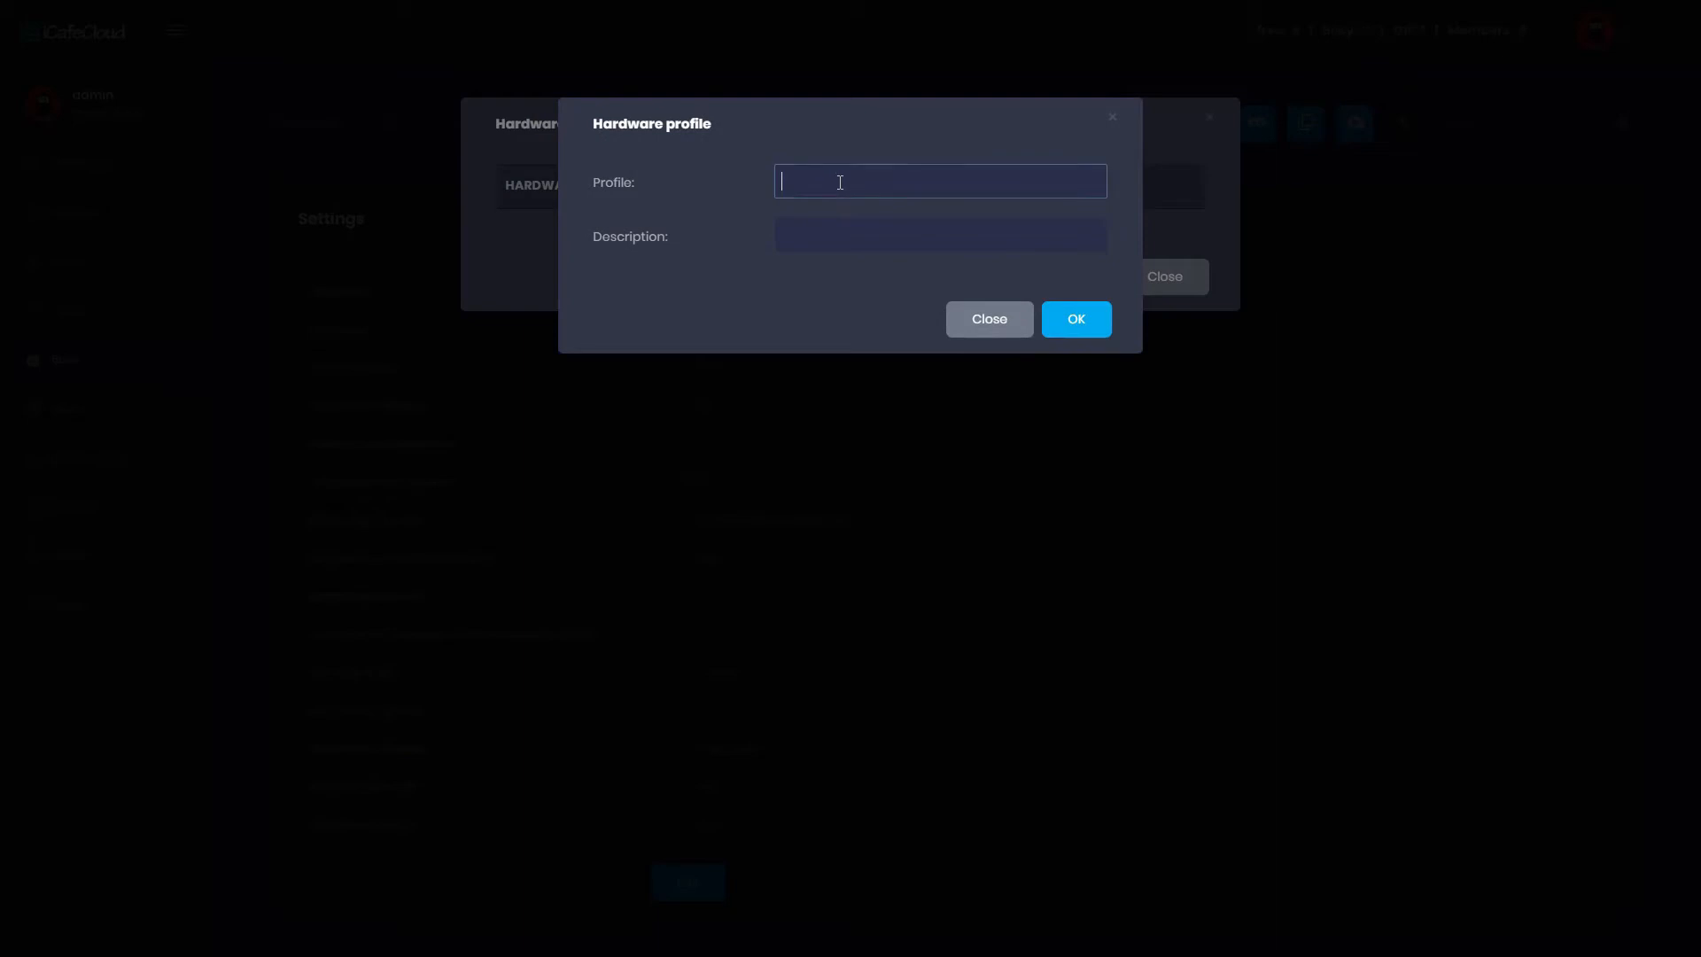
pyautogui.write('N')
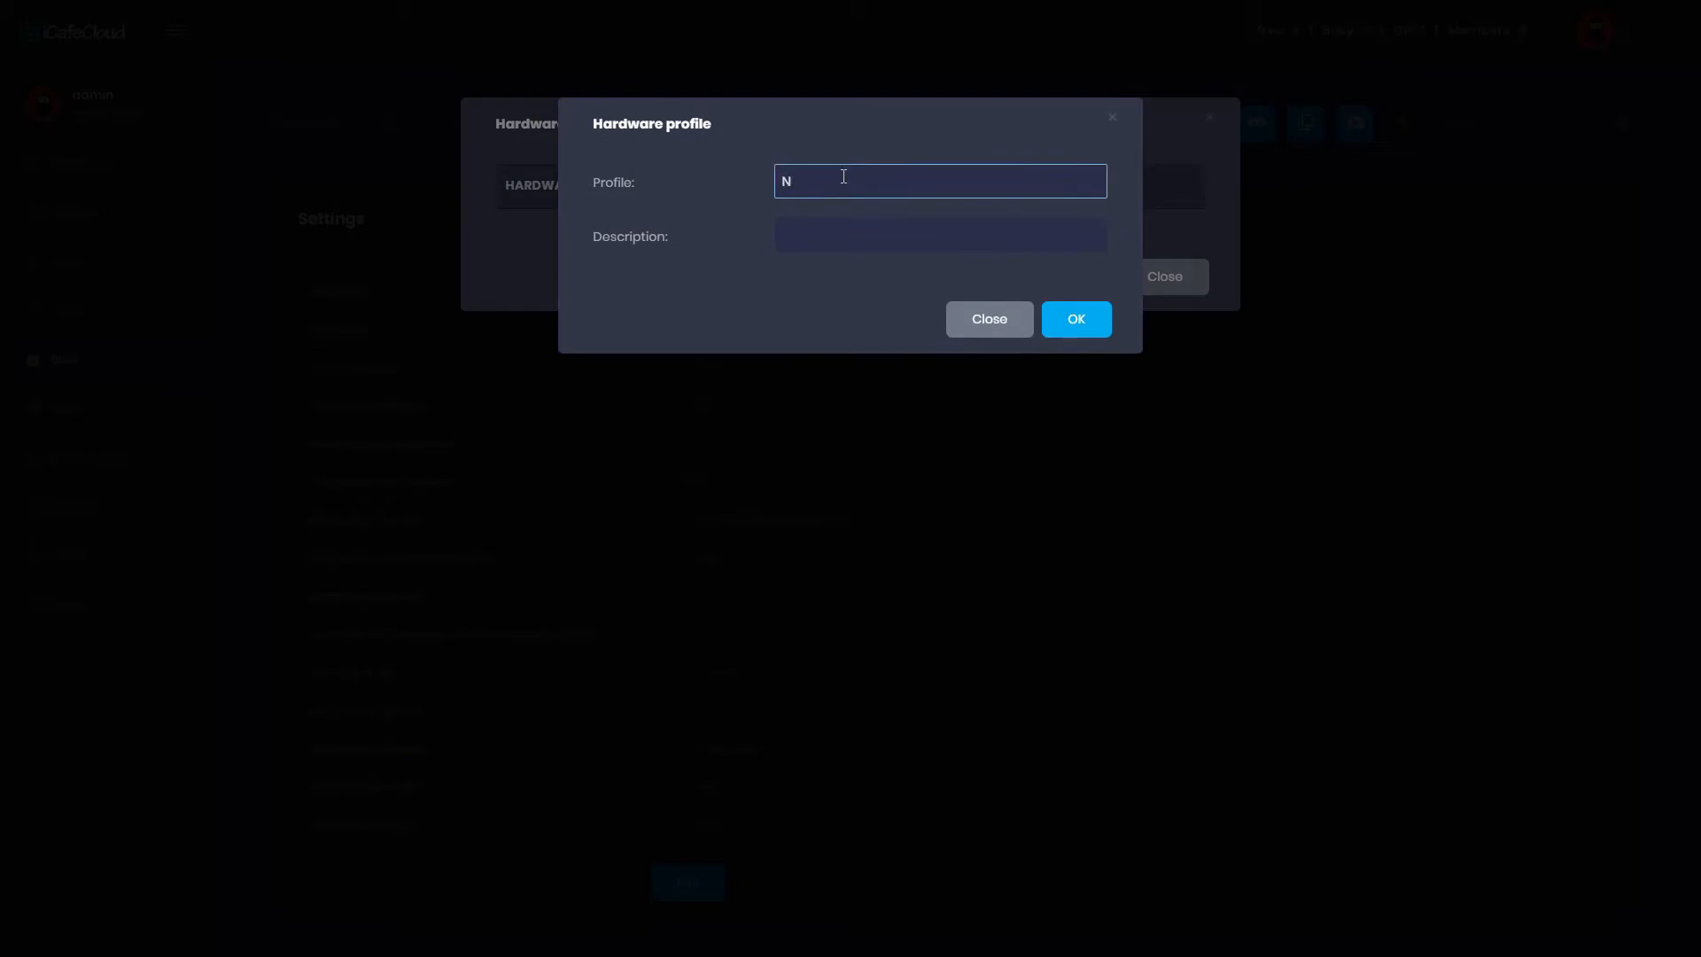
pyautogui.write('vidia')
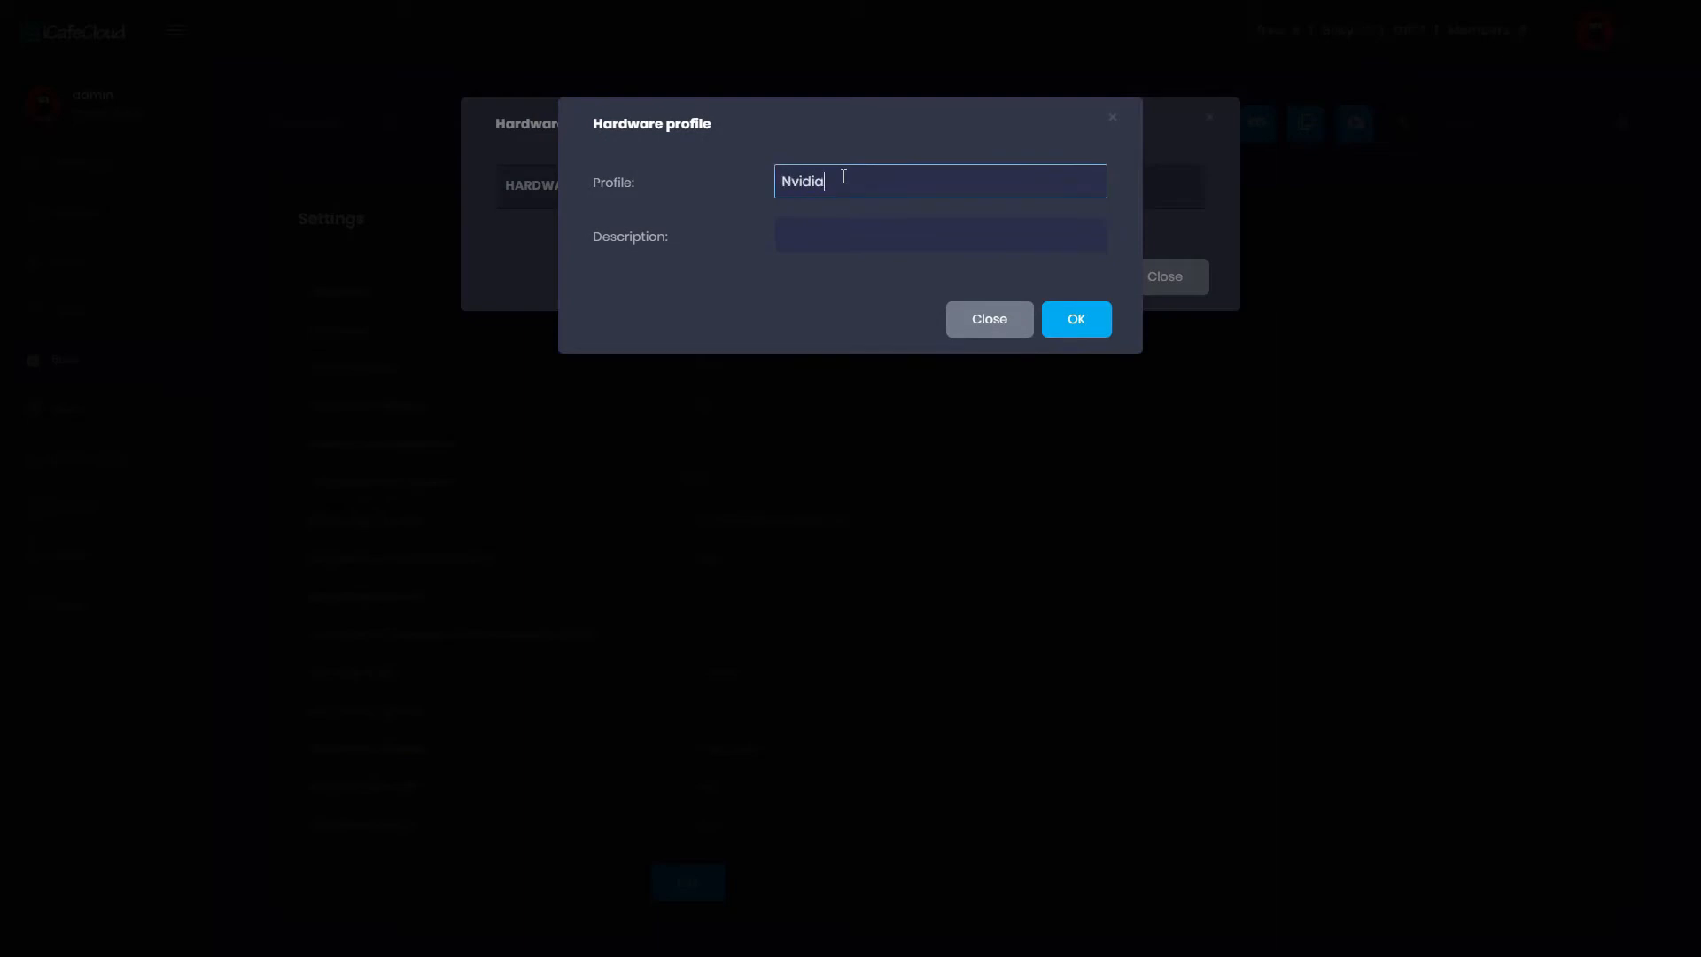
pyautogui.click(938, 234)
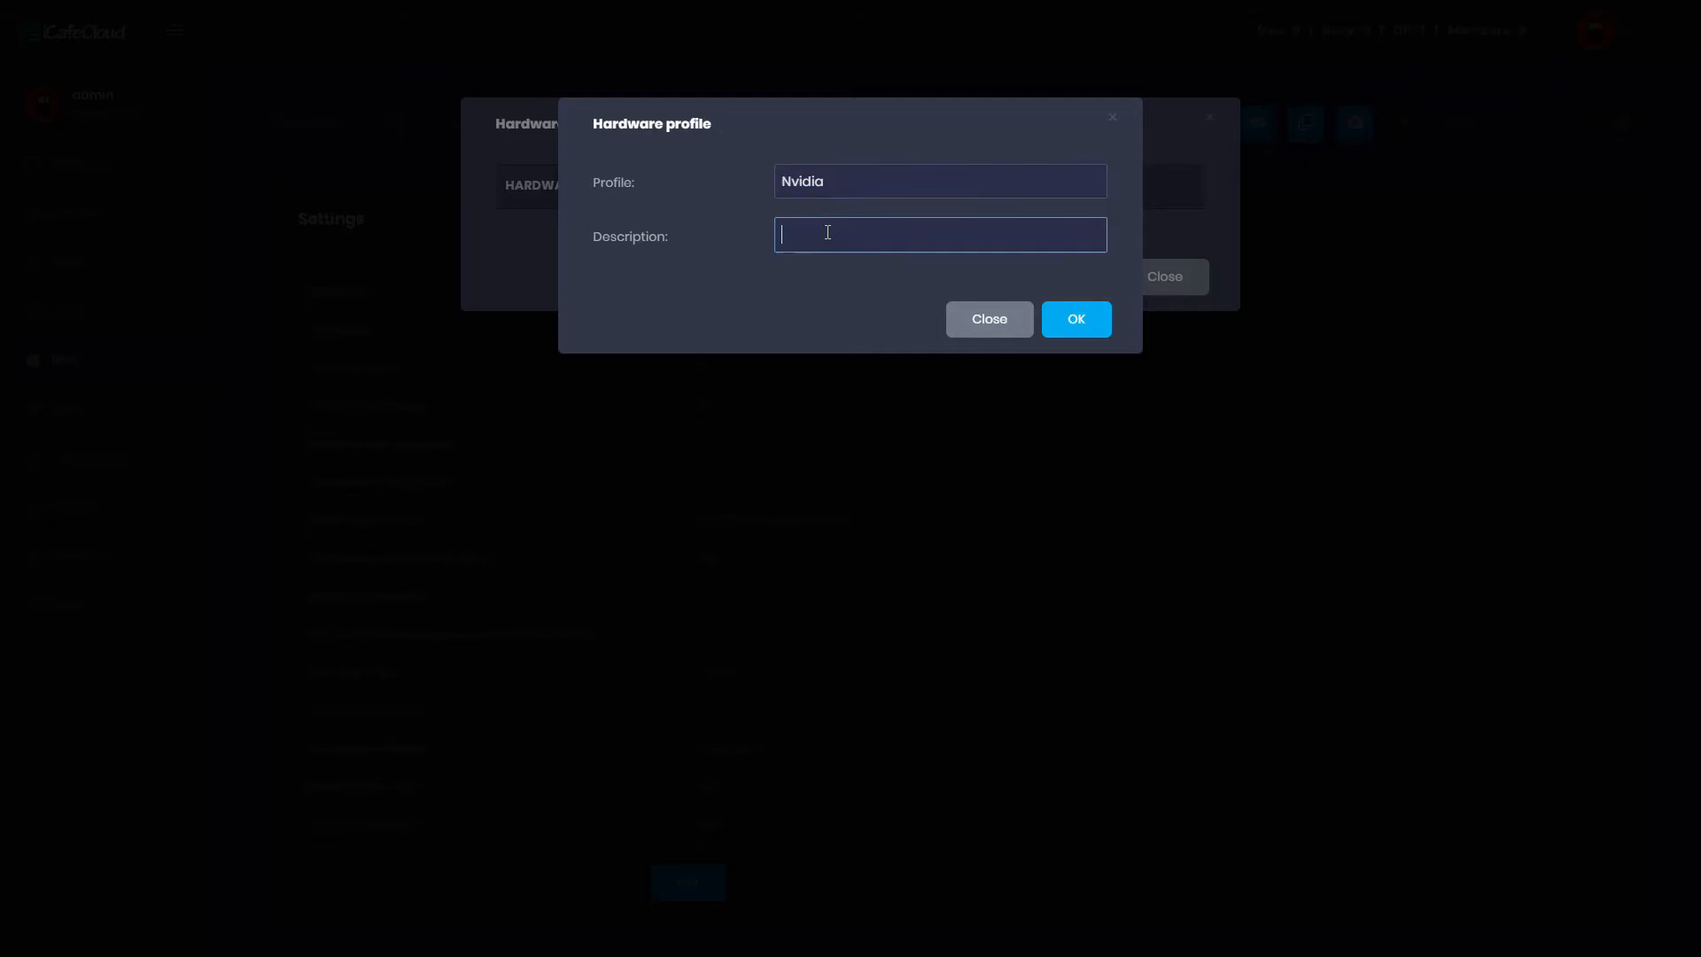
pyautogui.write('P')
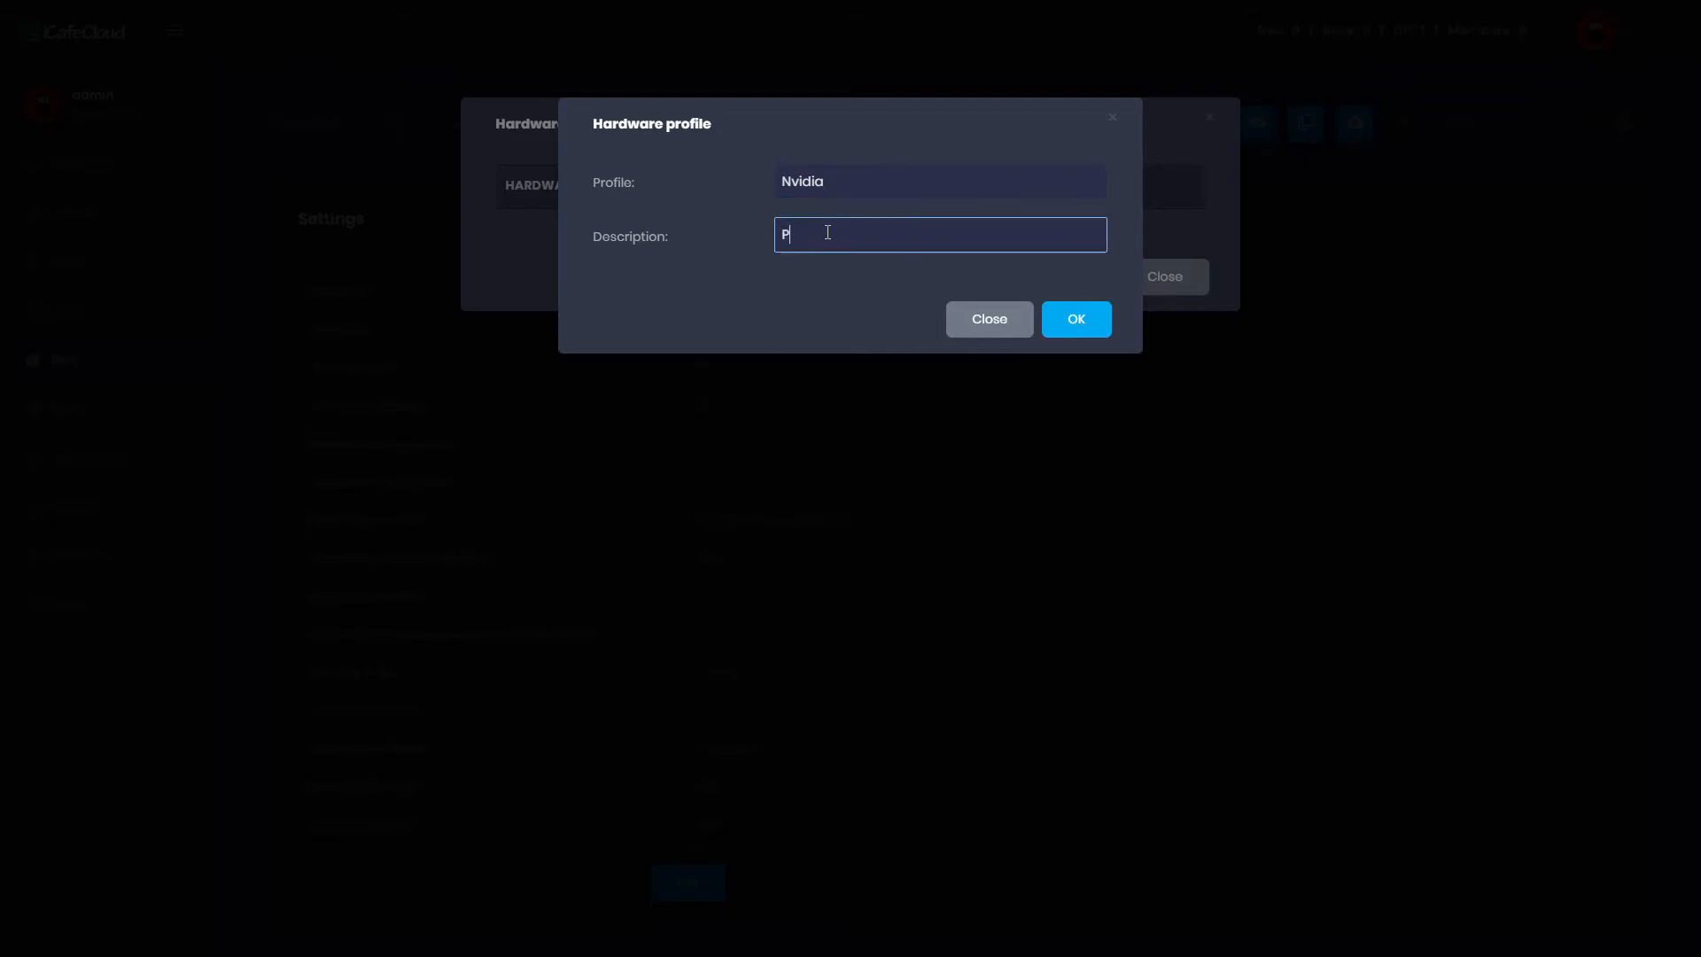
pyautogui.write('Cs')
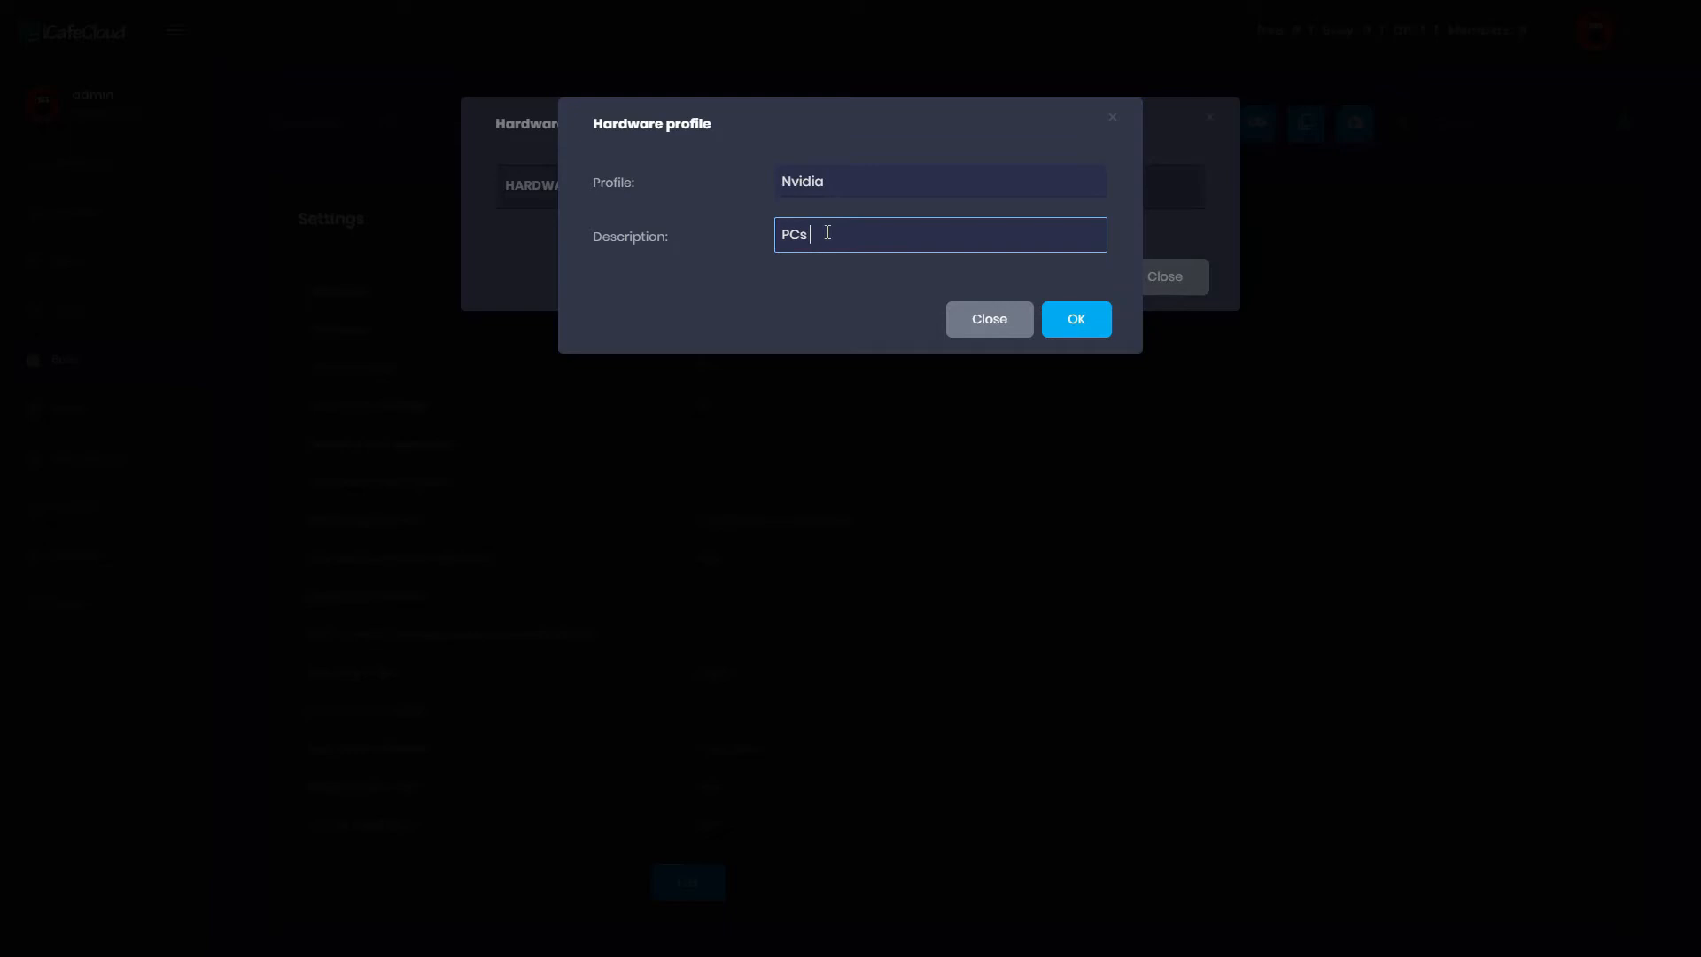
pyautogui.write('with Nvidia GP')
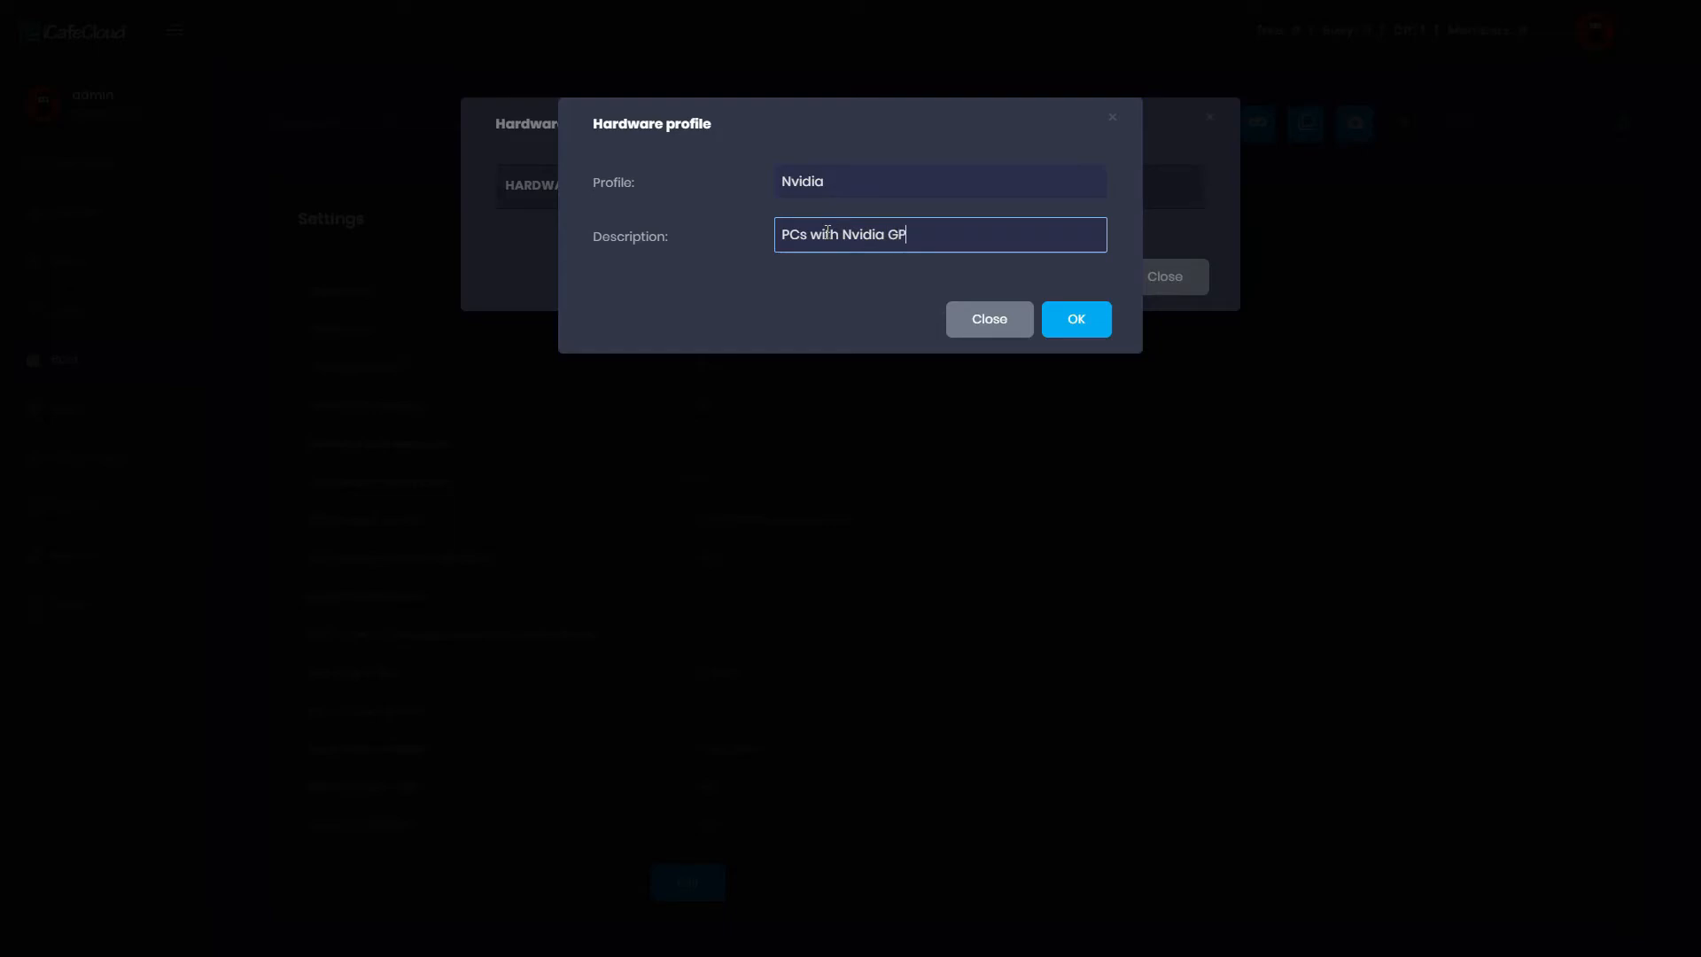
pyautogui.write('Us')
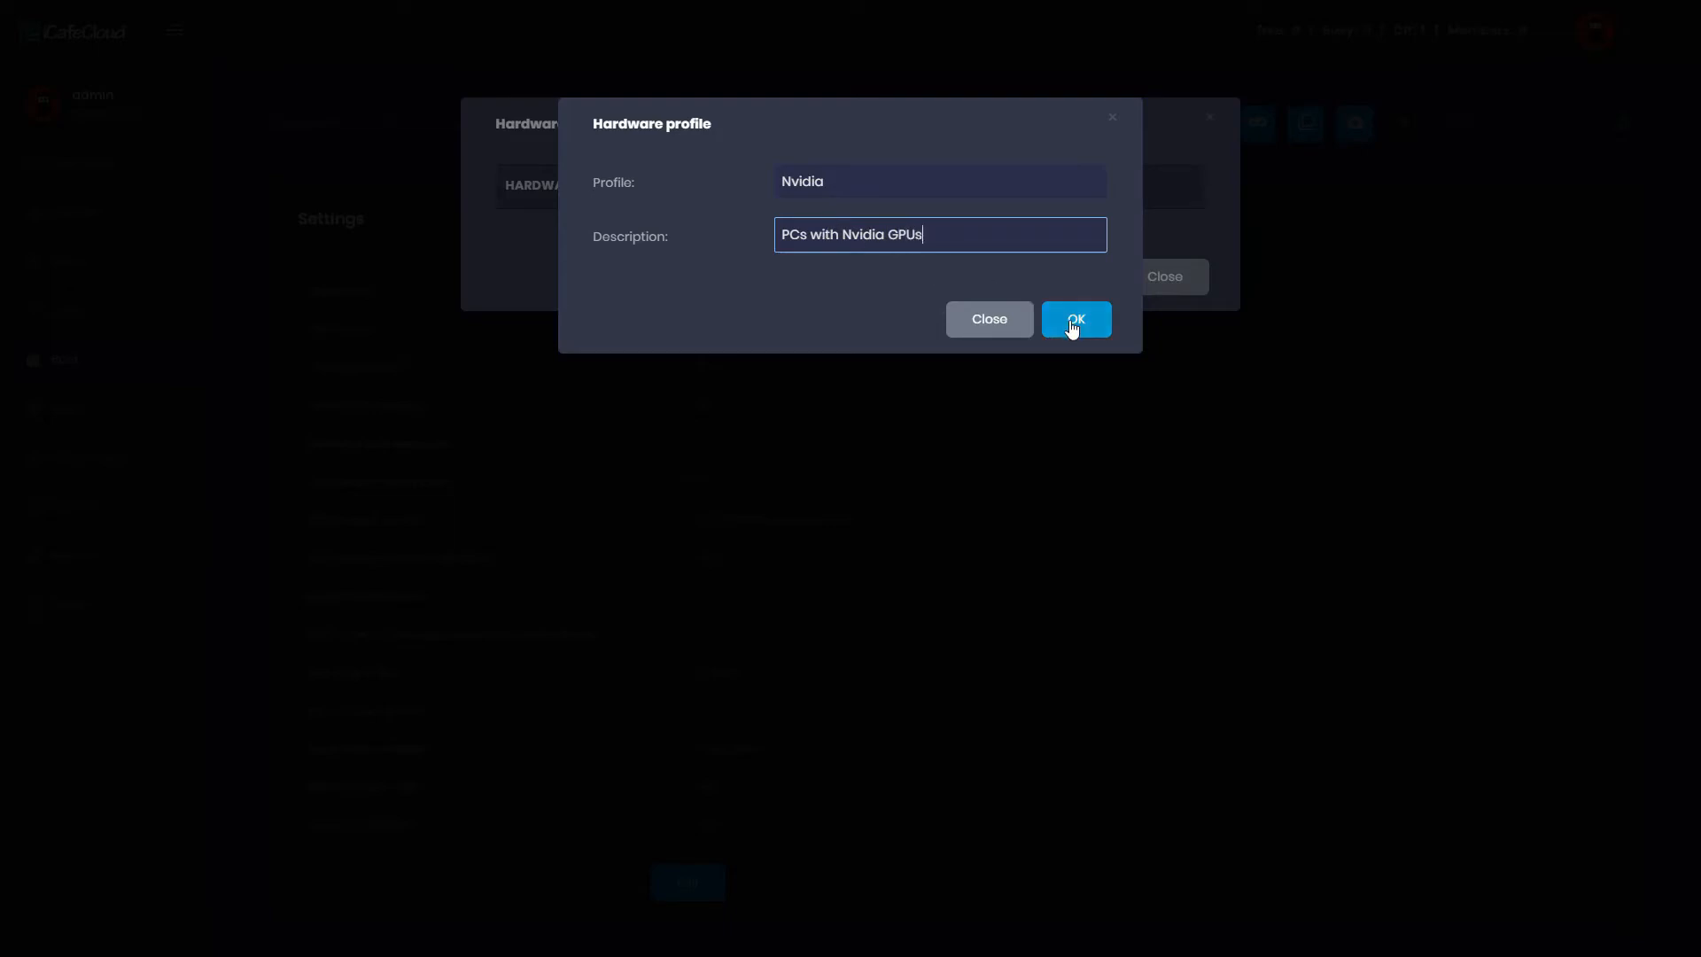
pyautogui.click(1074, 319)
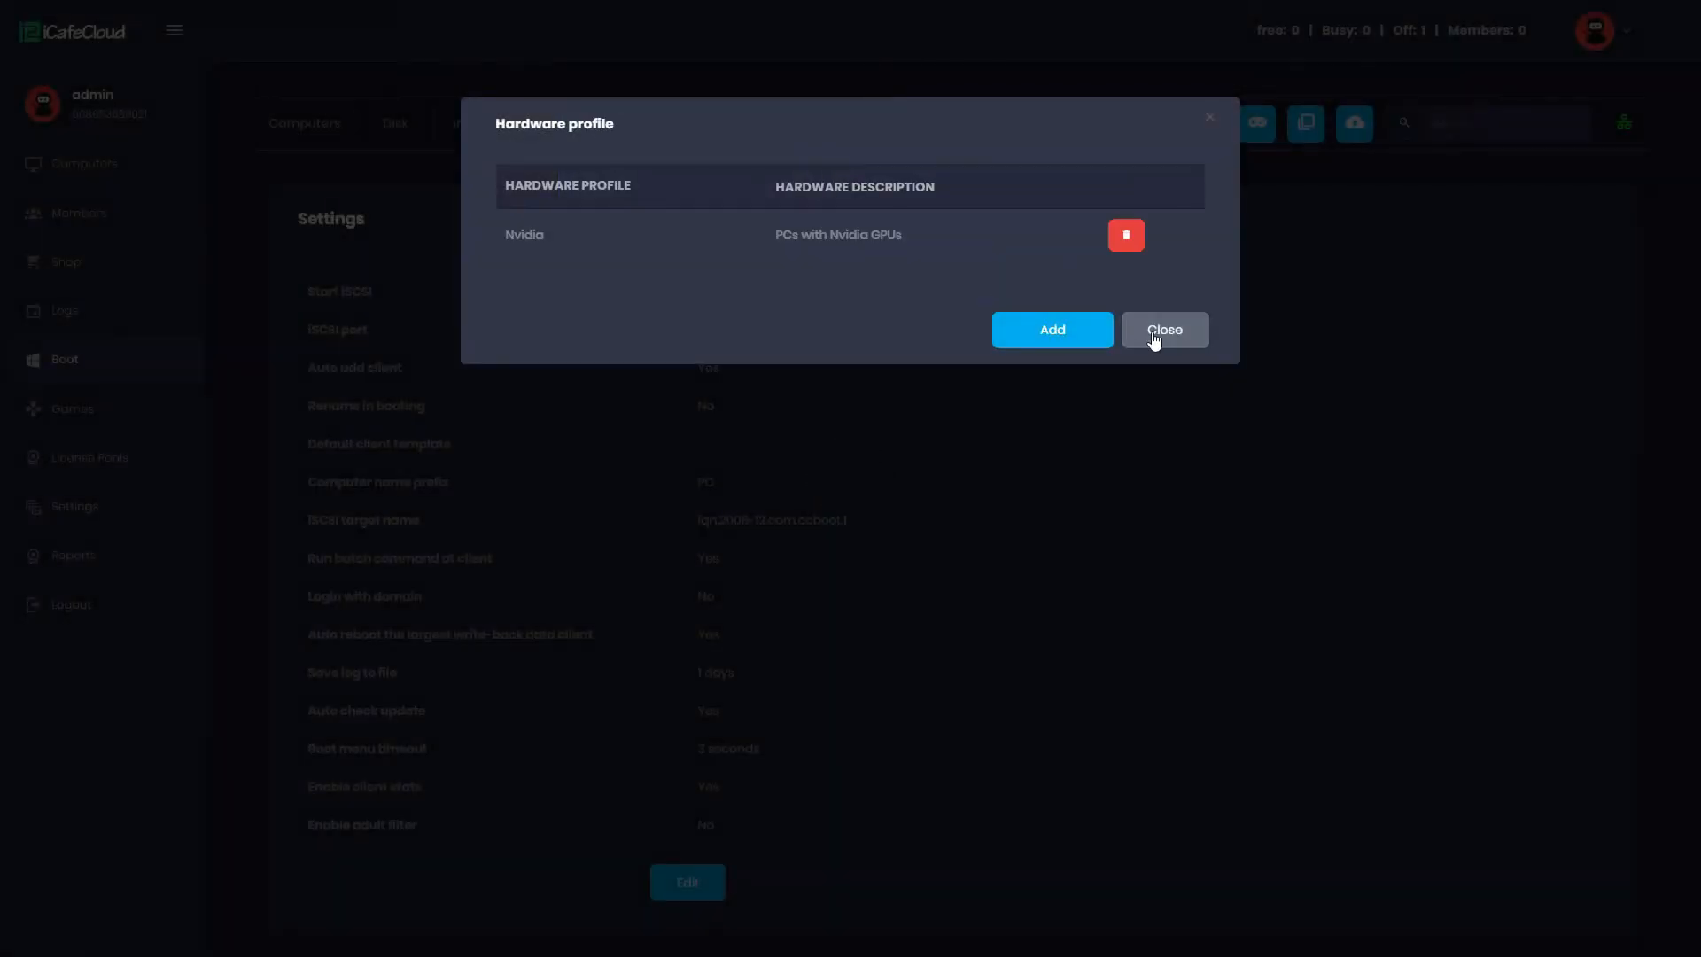
pyautogui.click(1164, 329)
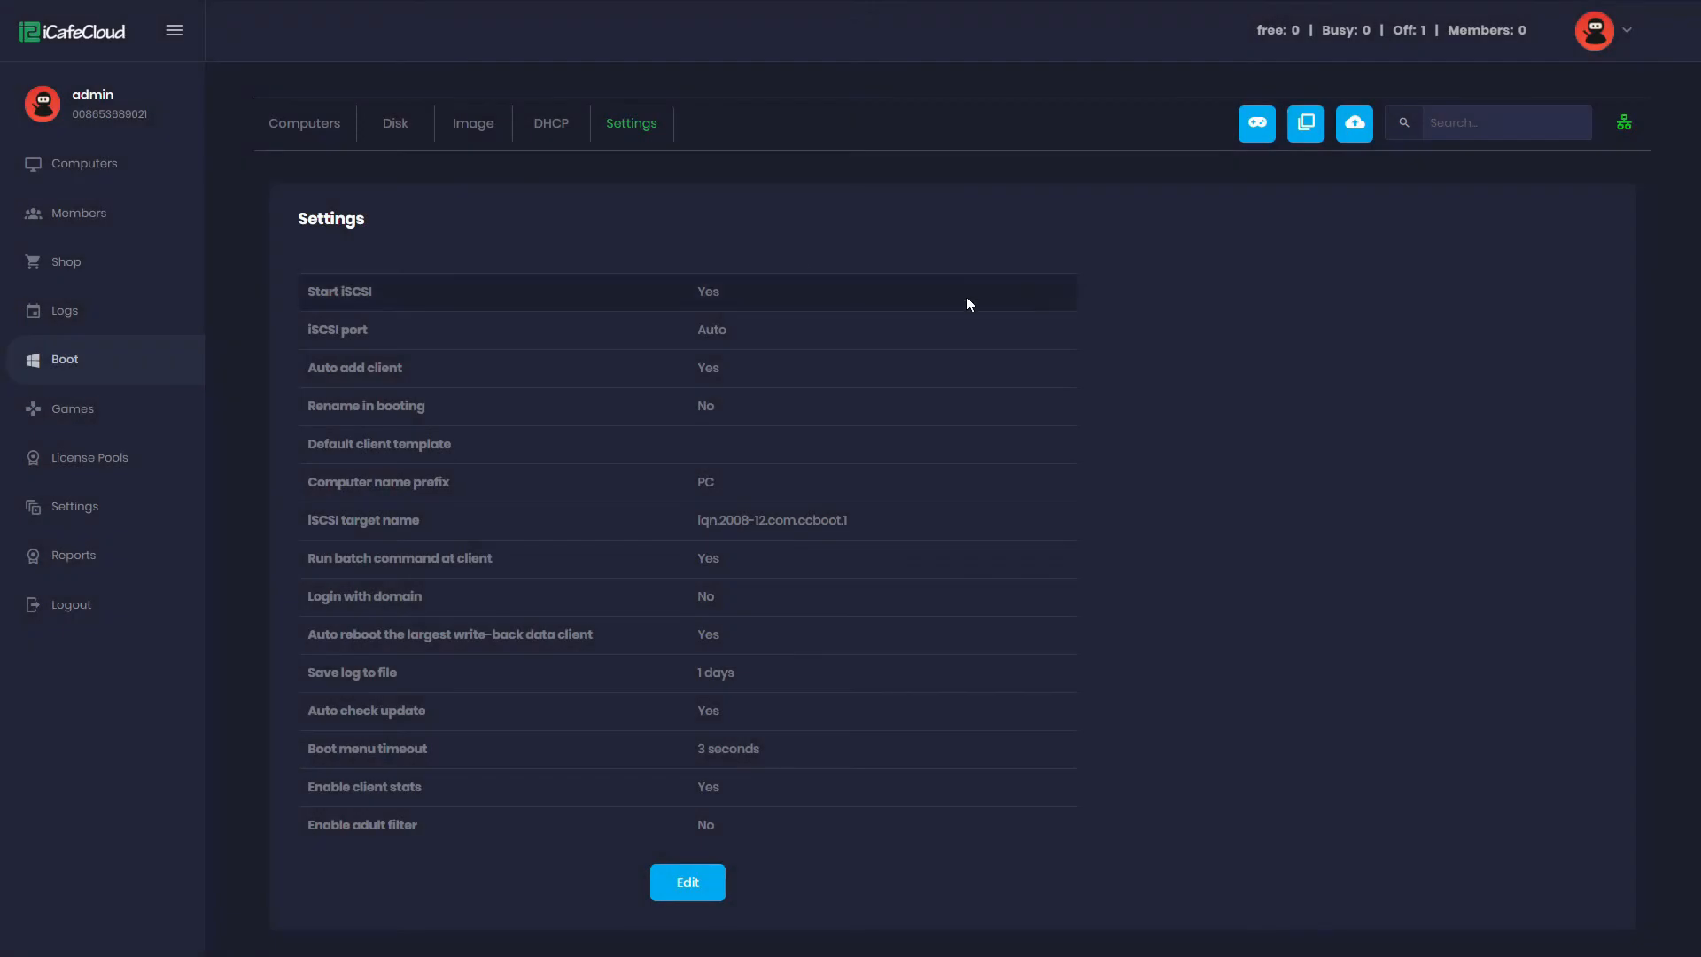
# Step: Edit PC101 in the computer list and set its hardware profile to Nvidia
pyautogui.click(304, 122)
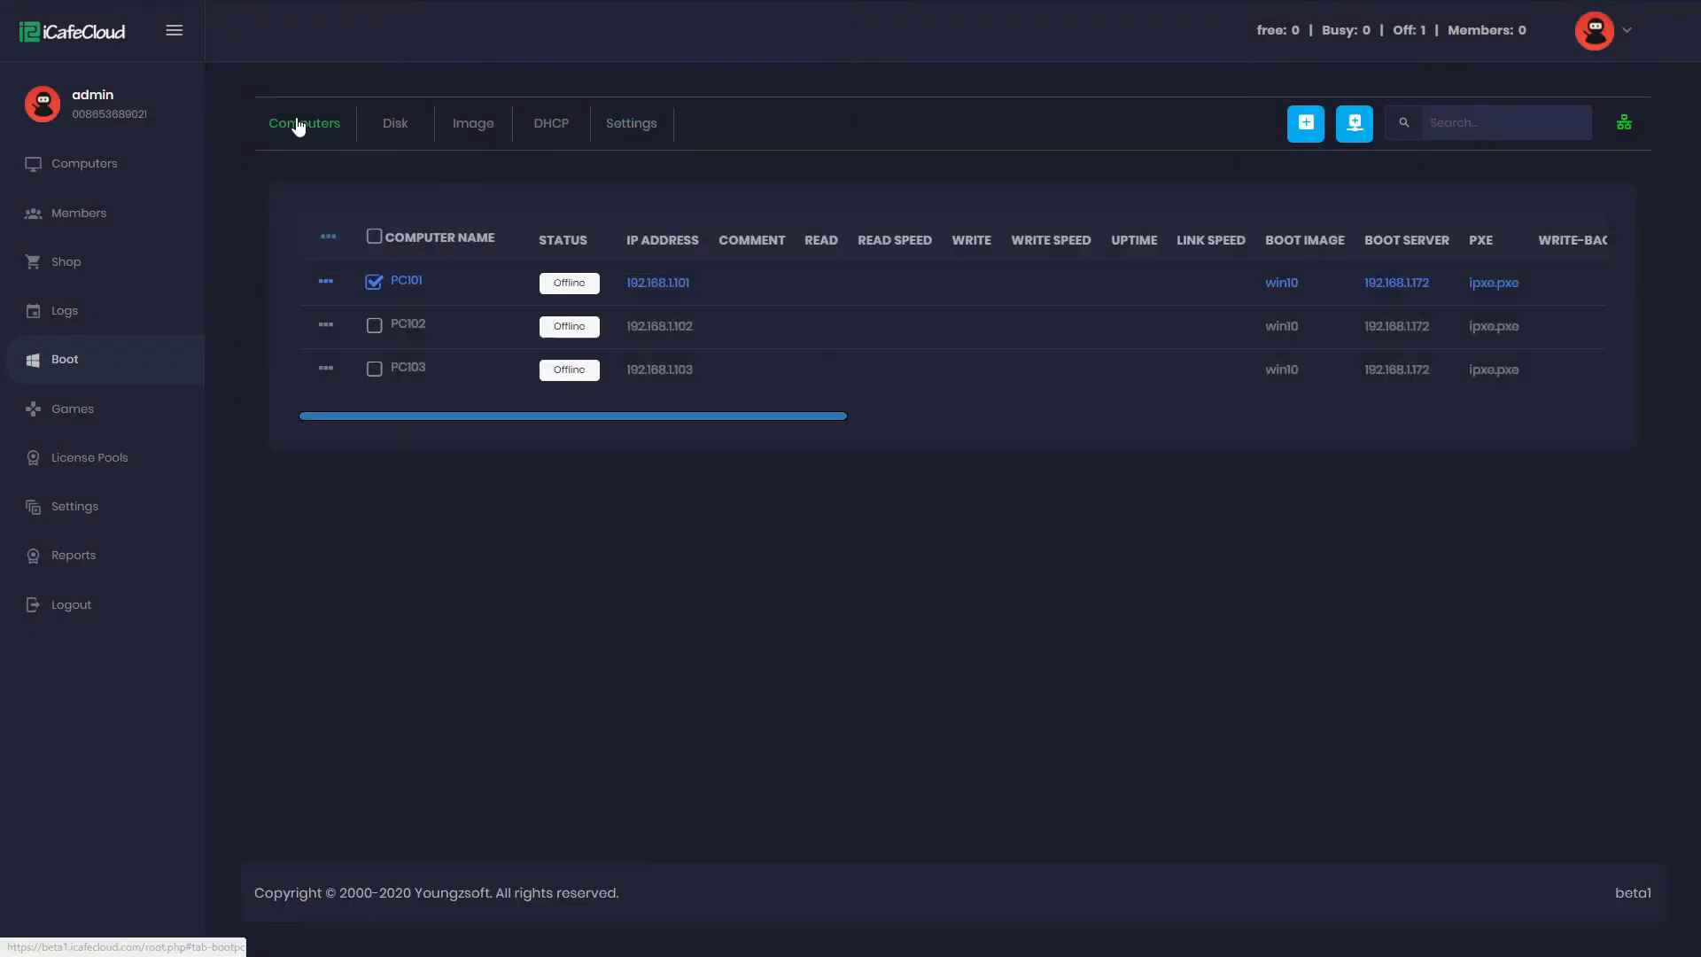
pyautogui.moveTo(709, 289)
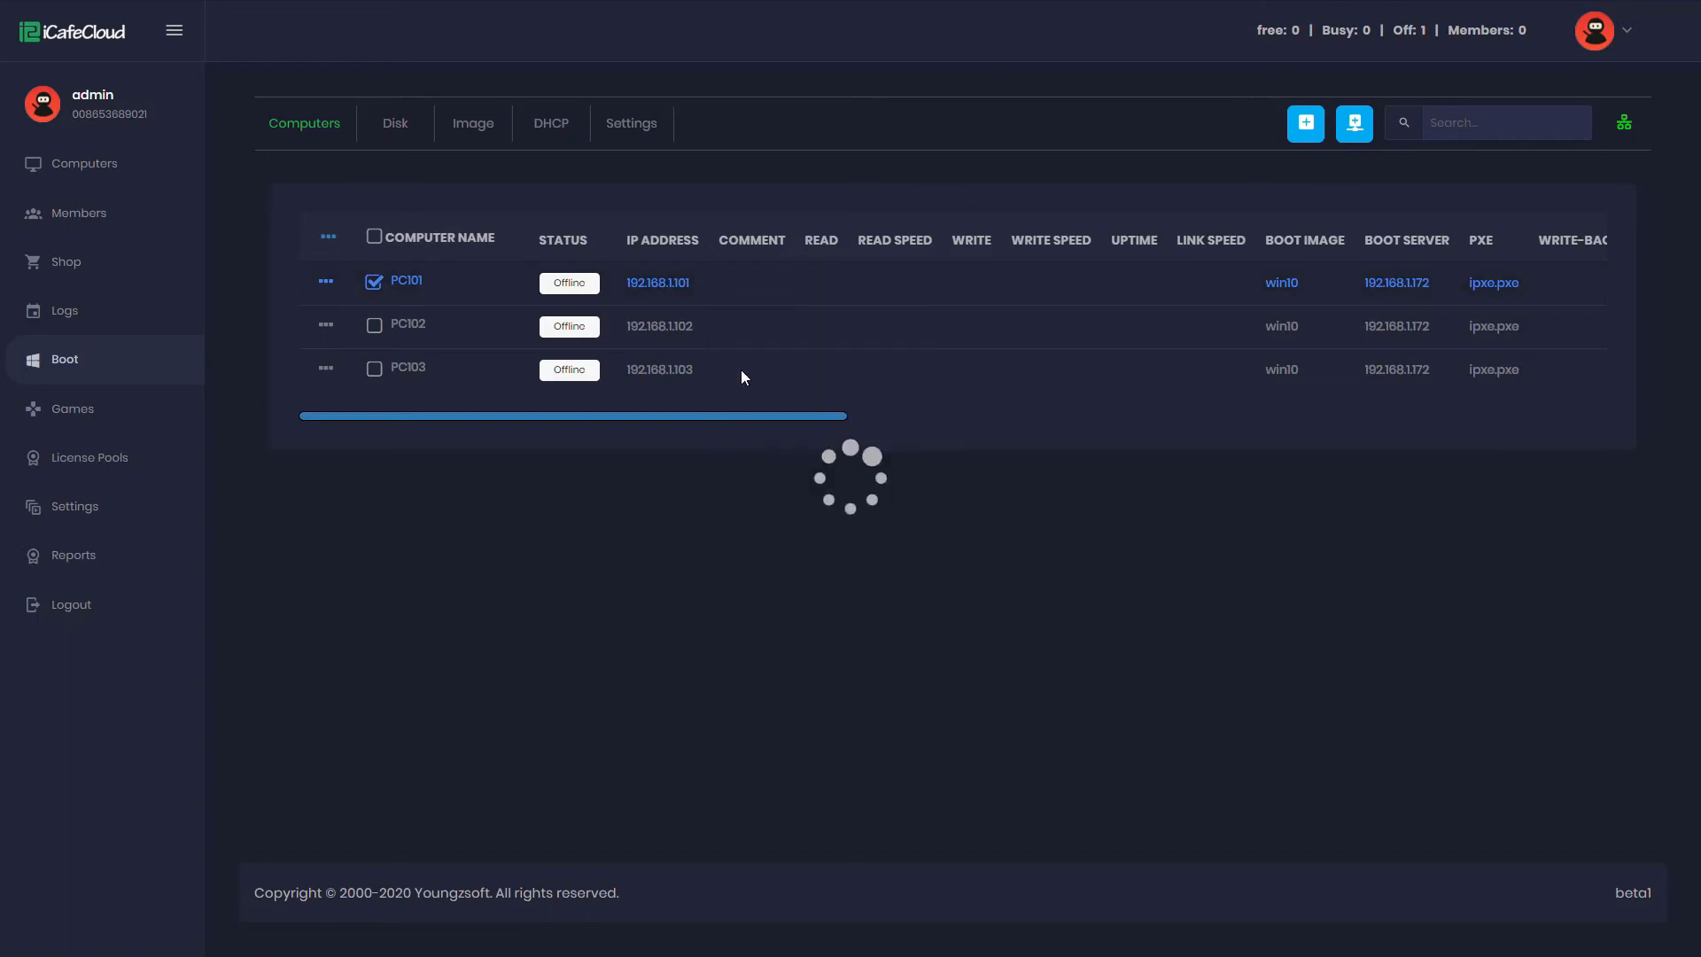
pyautogui.click(407, 279)
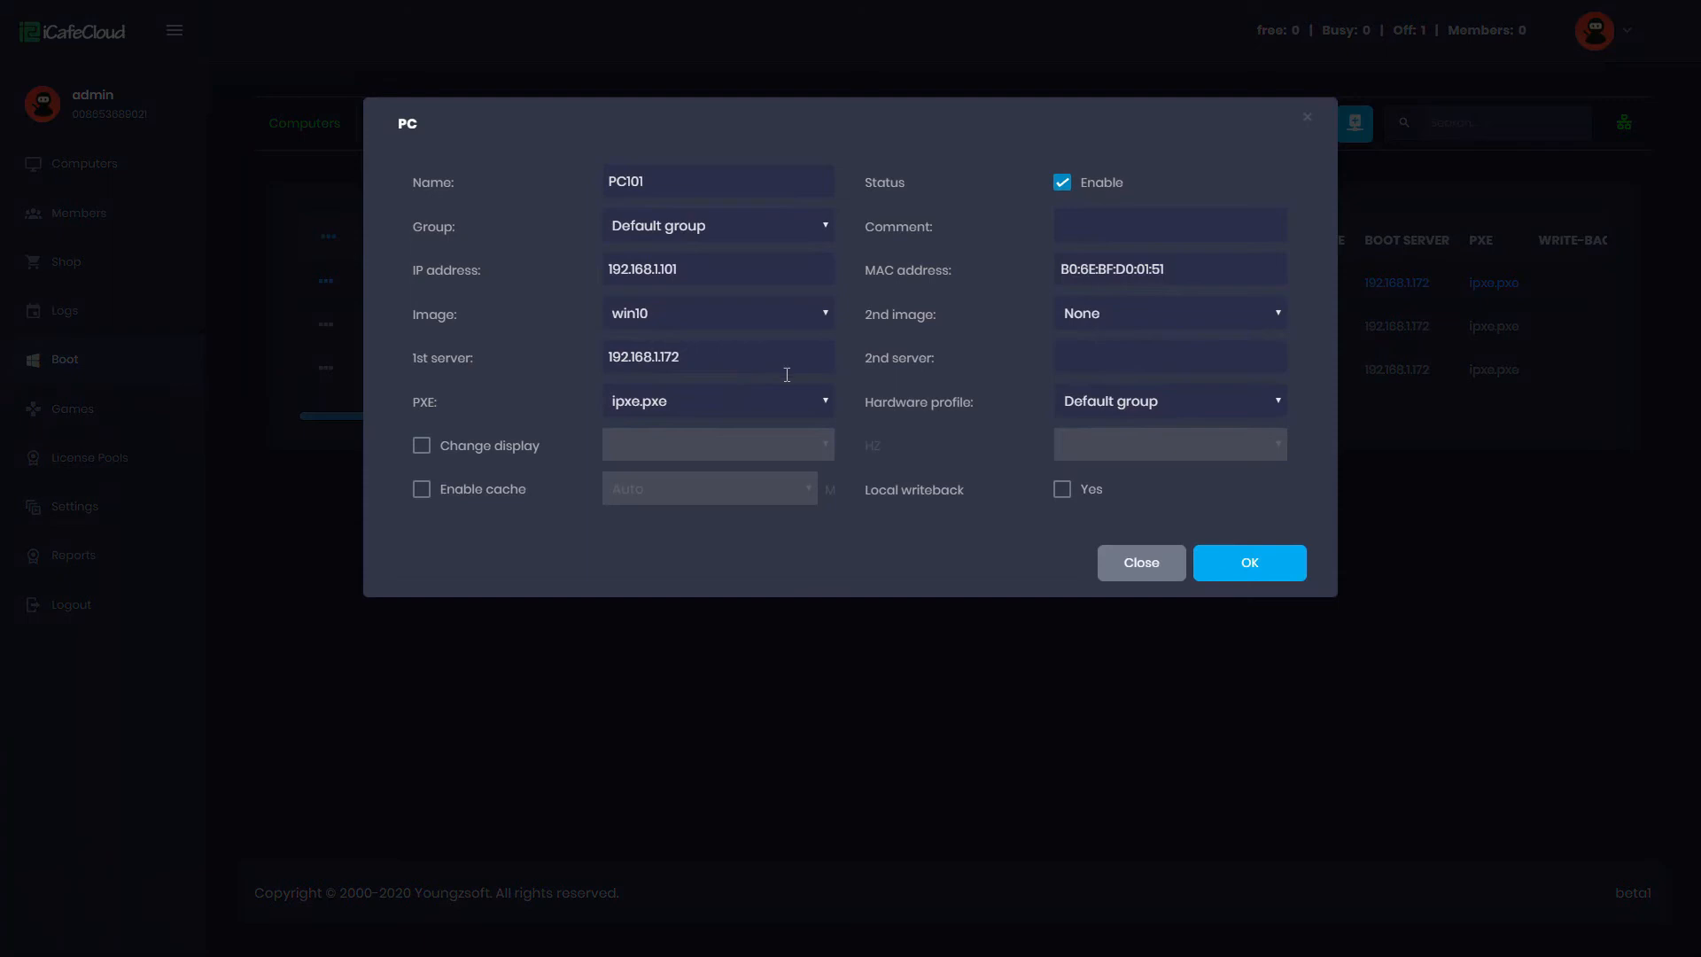
pyautogui.click(1167, 400)
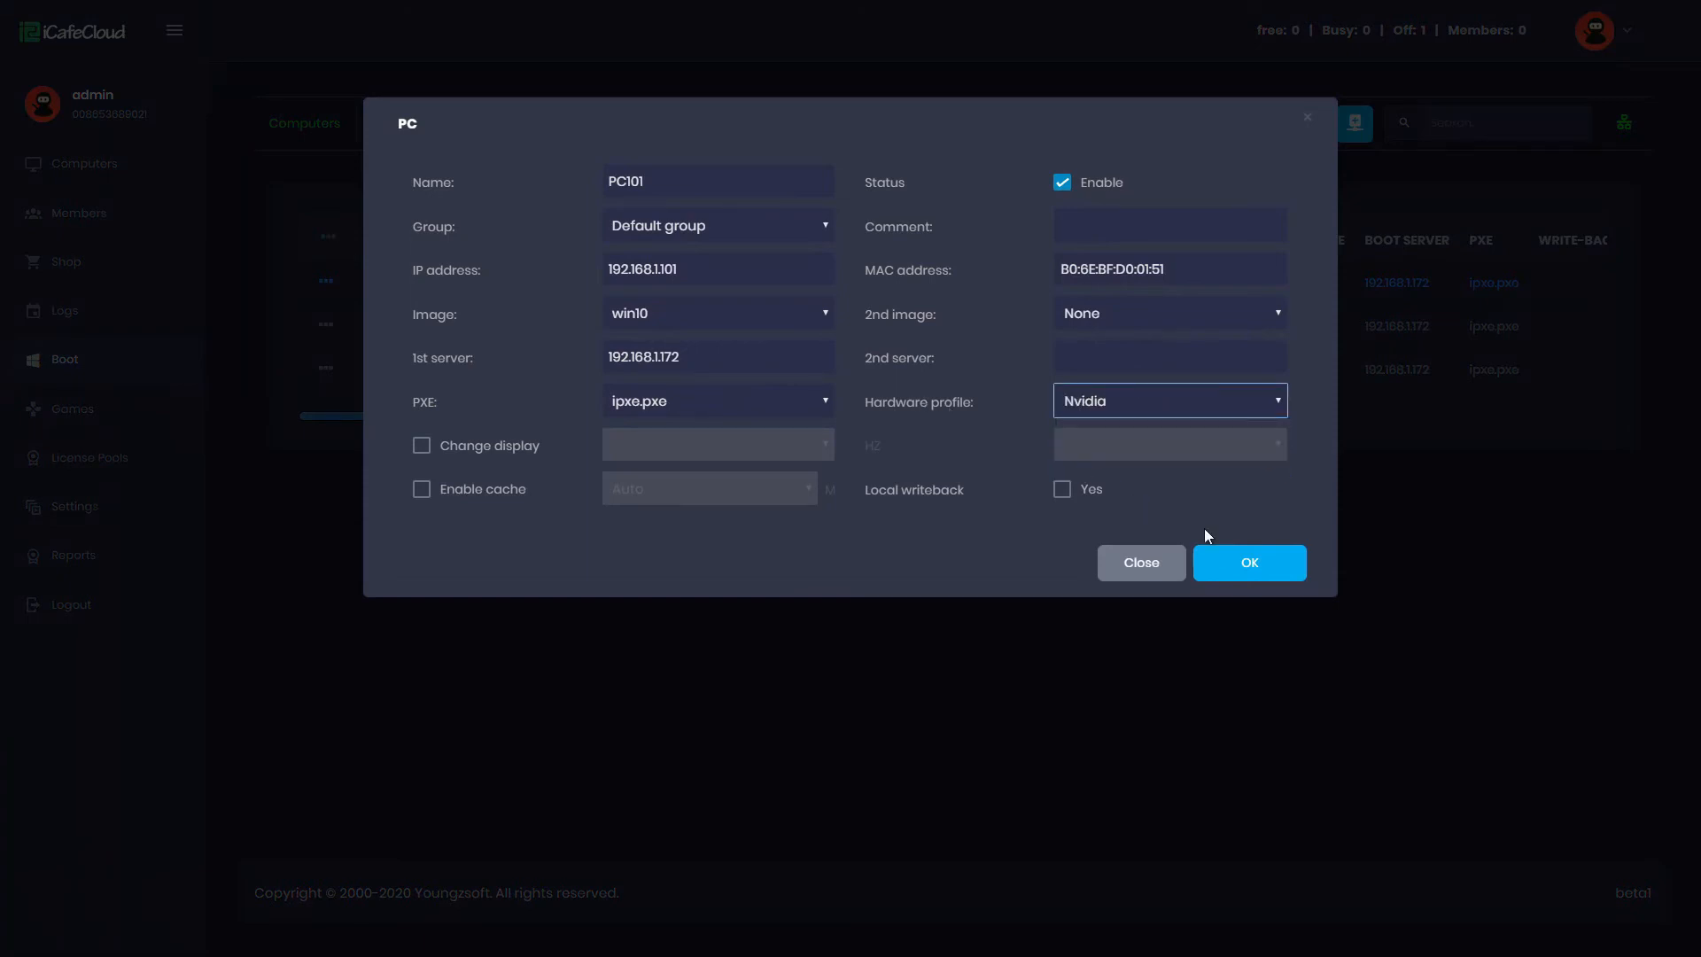
pyautogui.click(1247, 561)
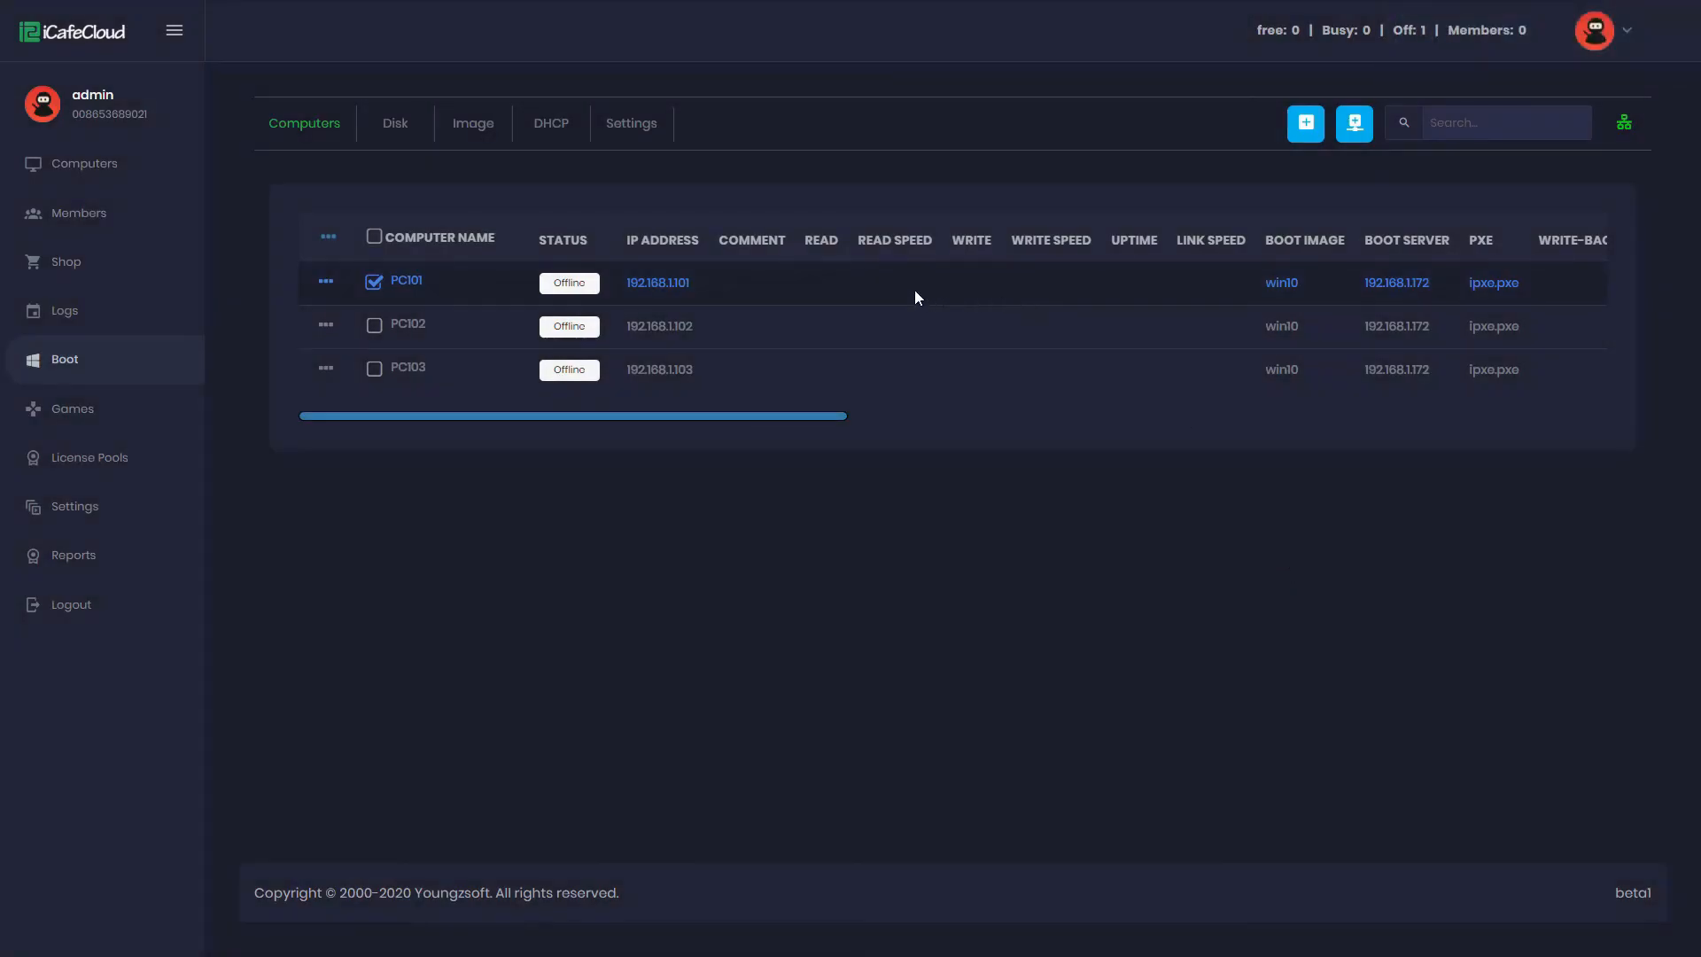
# Step: Enable super client for PC101 on the win10 disk and acknowledge the success message
pyautogui.rightClick(917, 281)
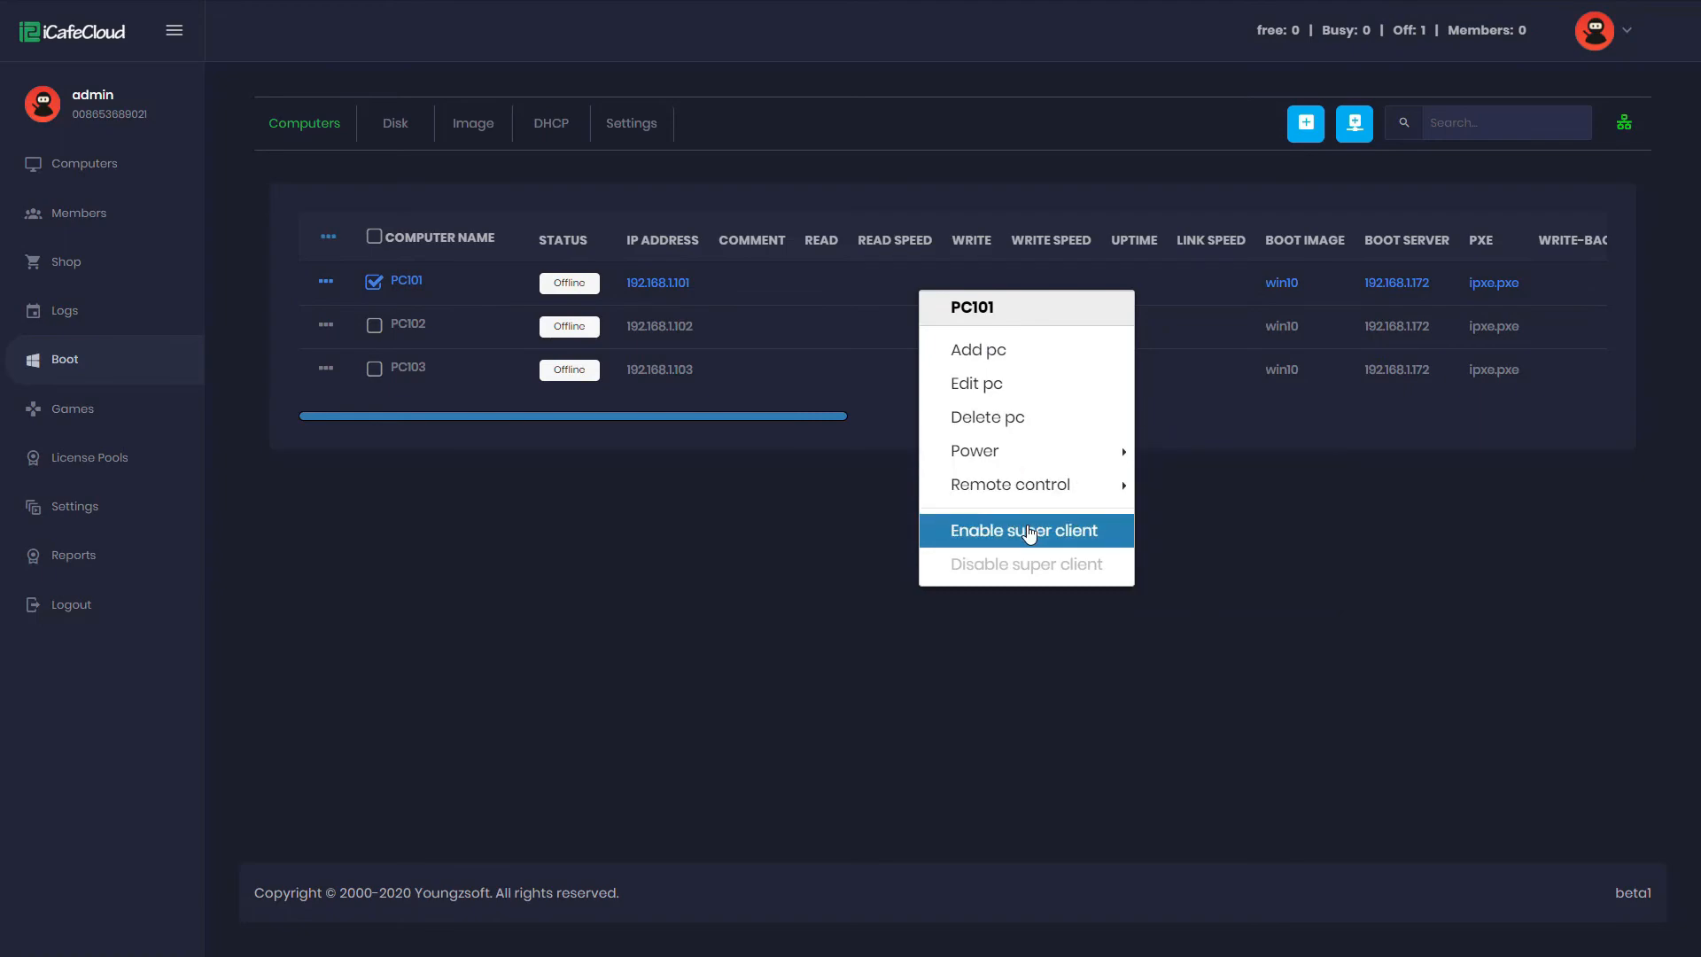
pyautogui.click(1023, 531)
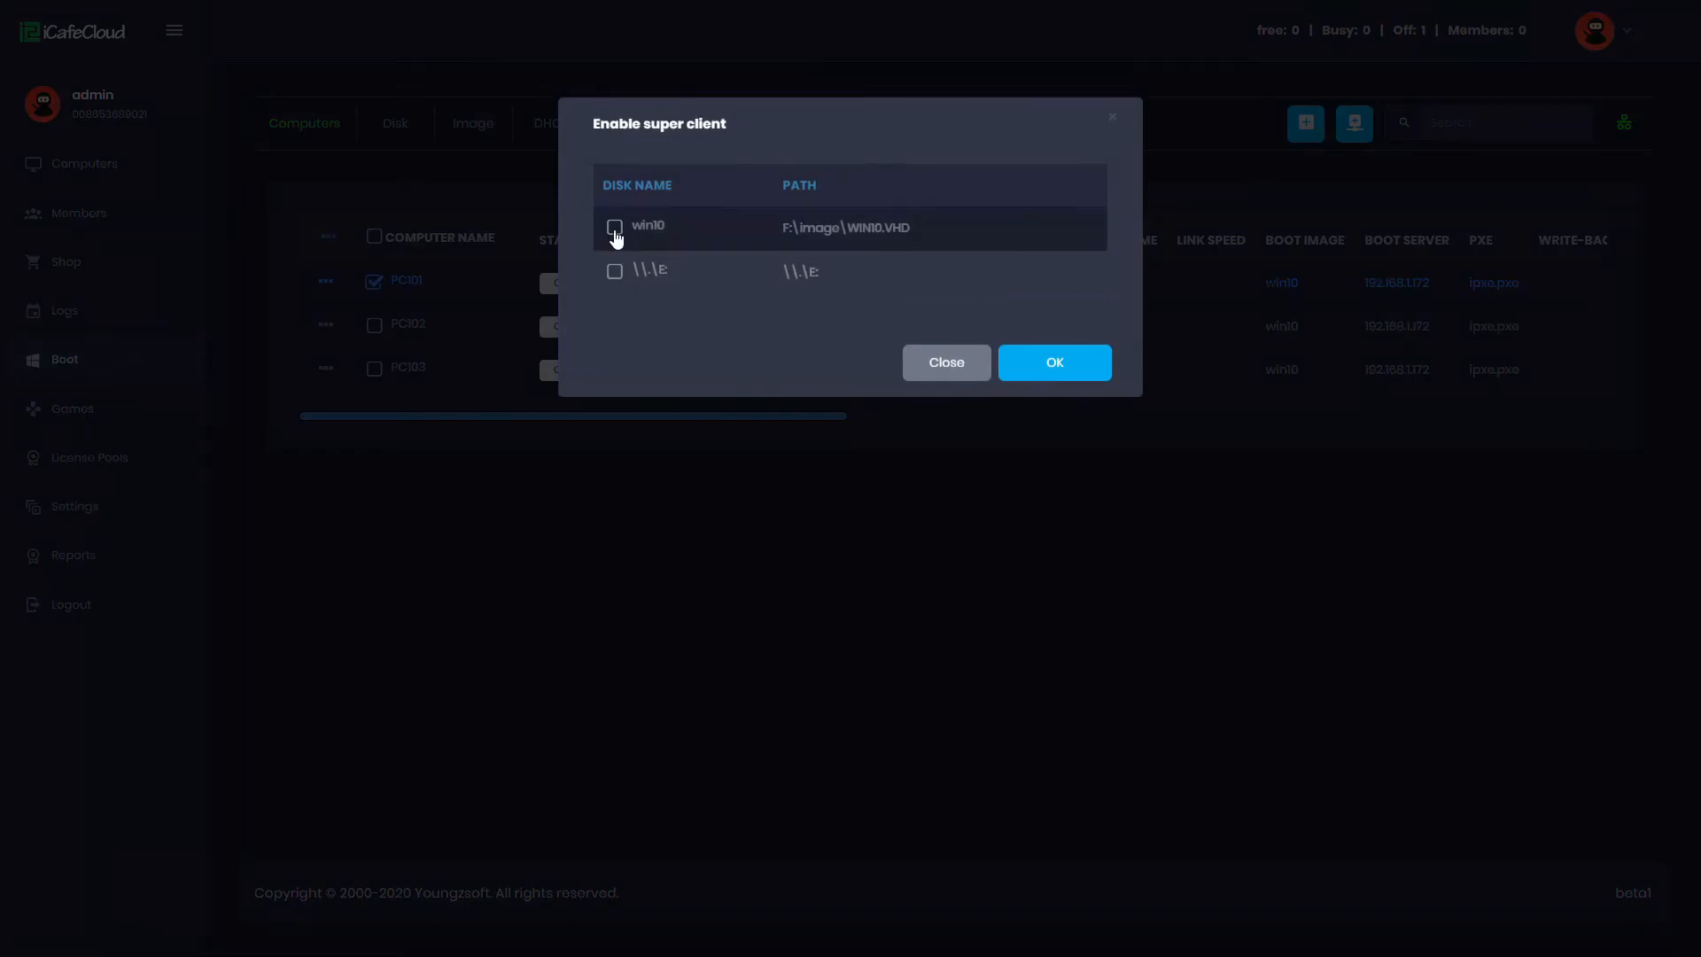
pyautogui.click(614, 227)
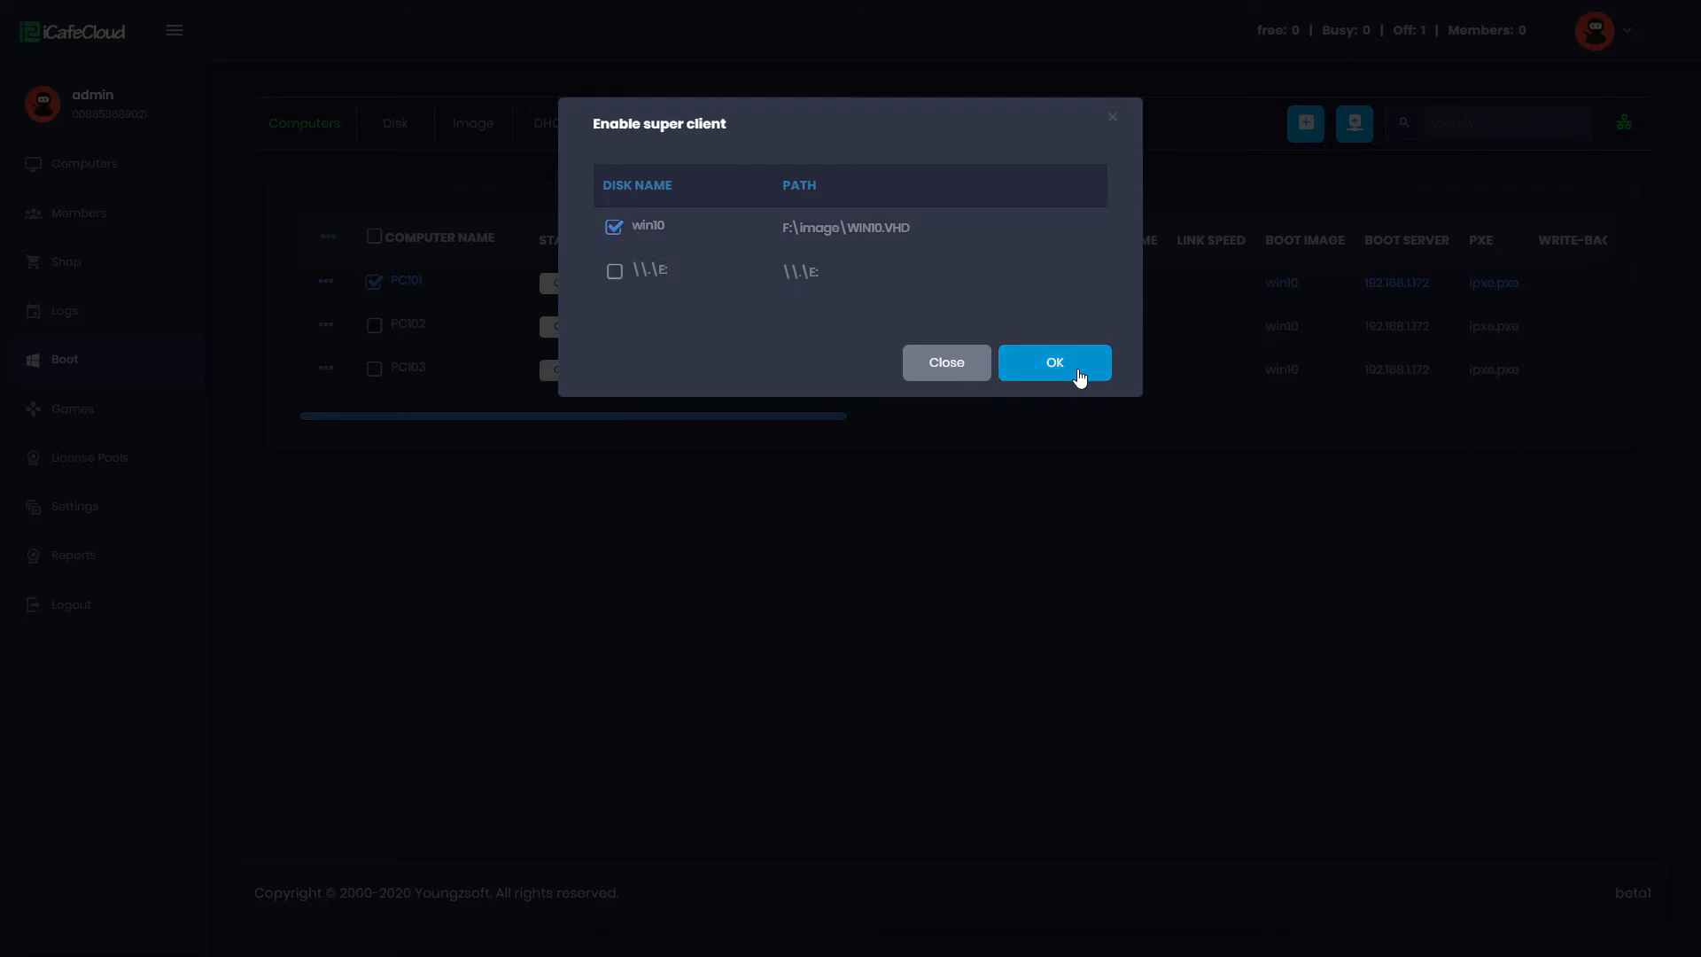
pyautogui.click(1052, 361)
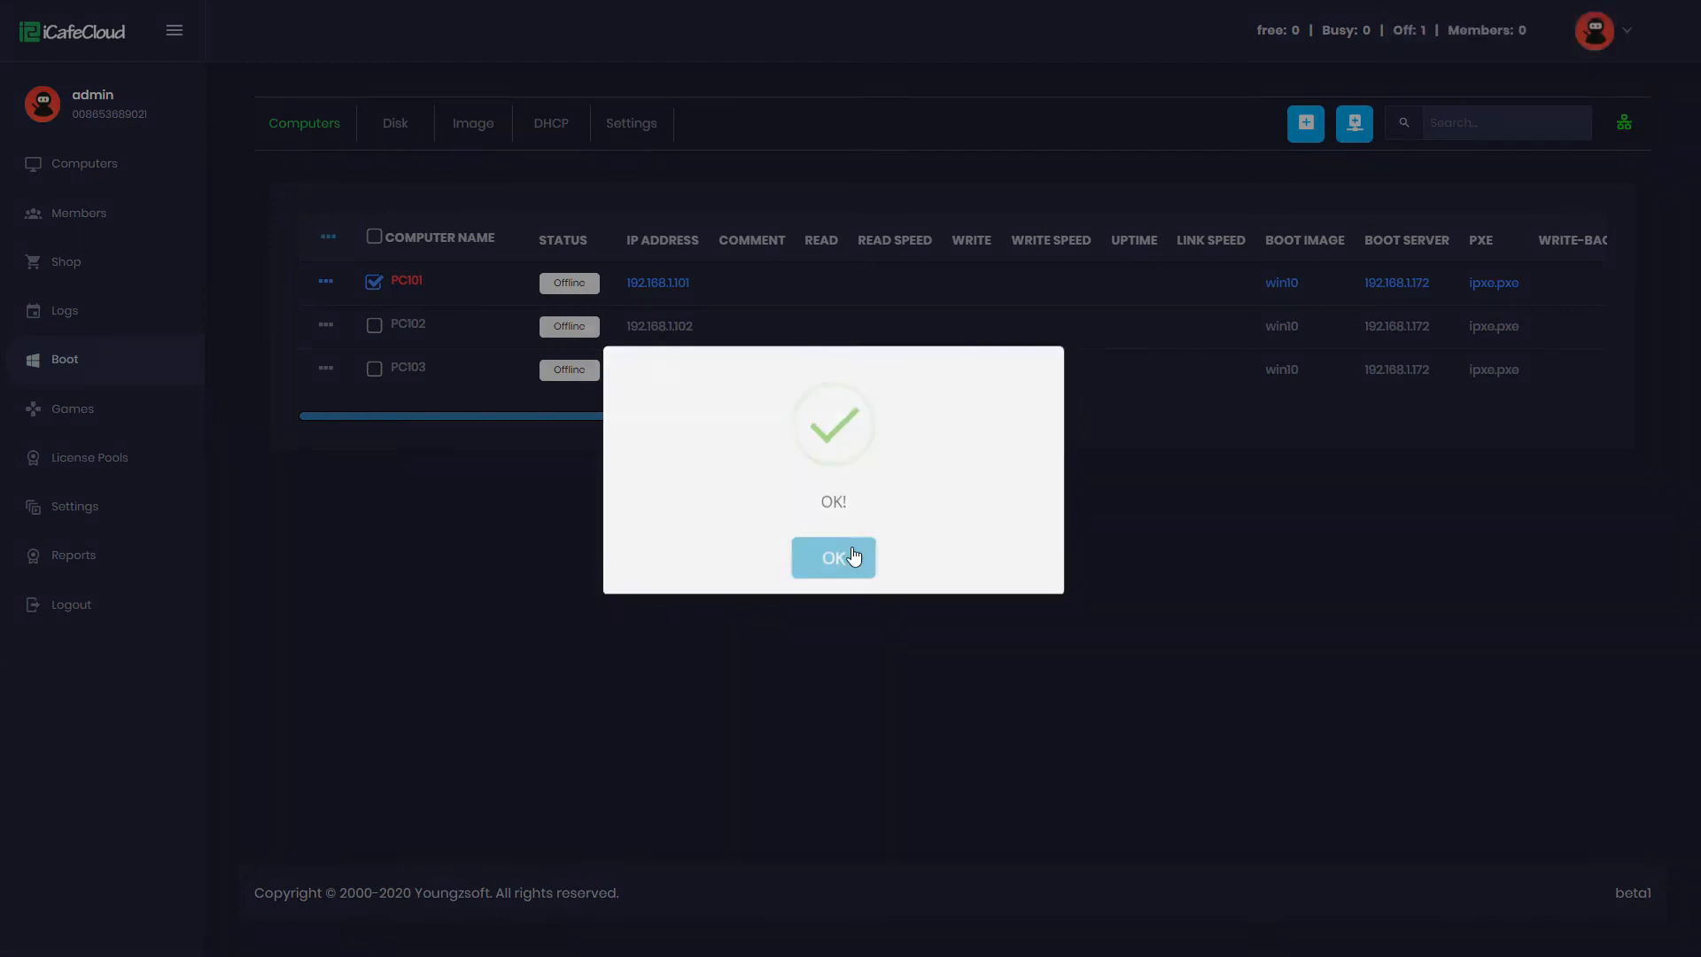
pyautogui.click(832, 556)
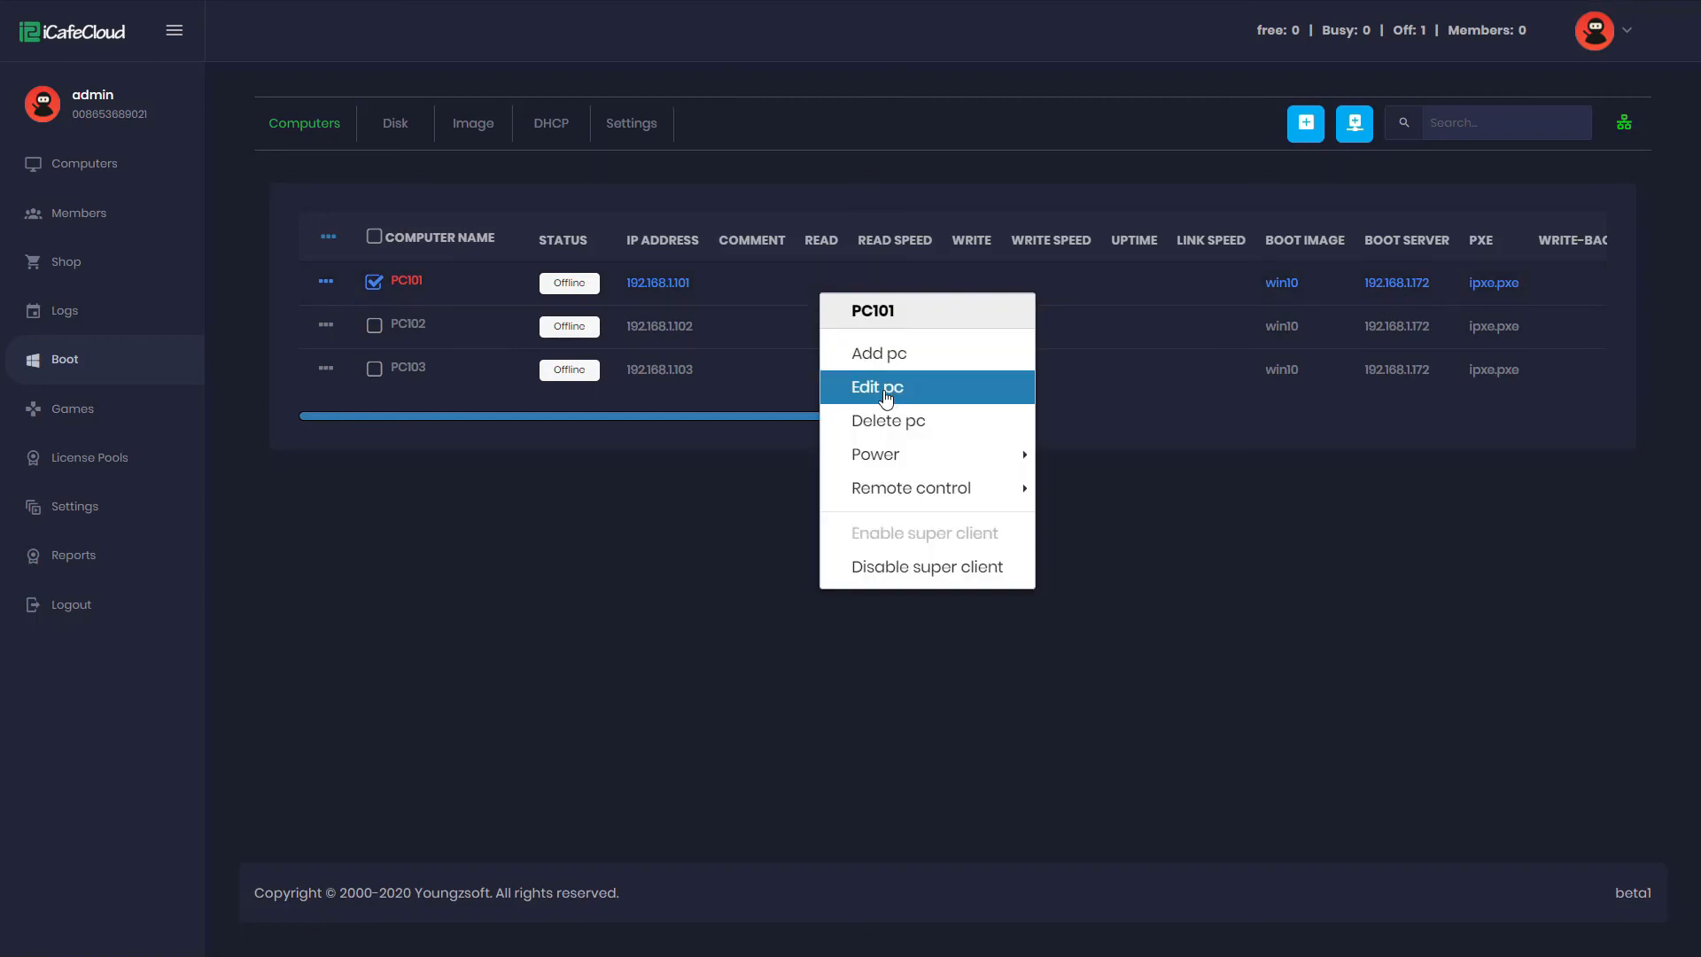
pyautogui.moveTo(922, 566)
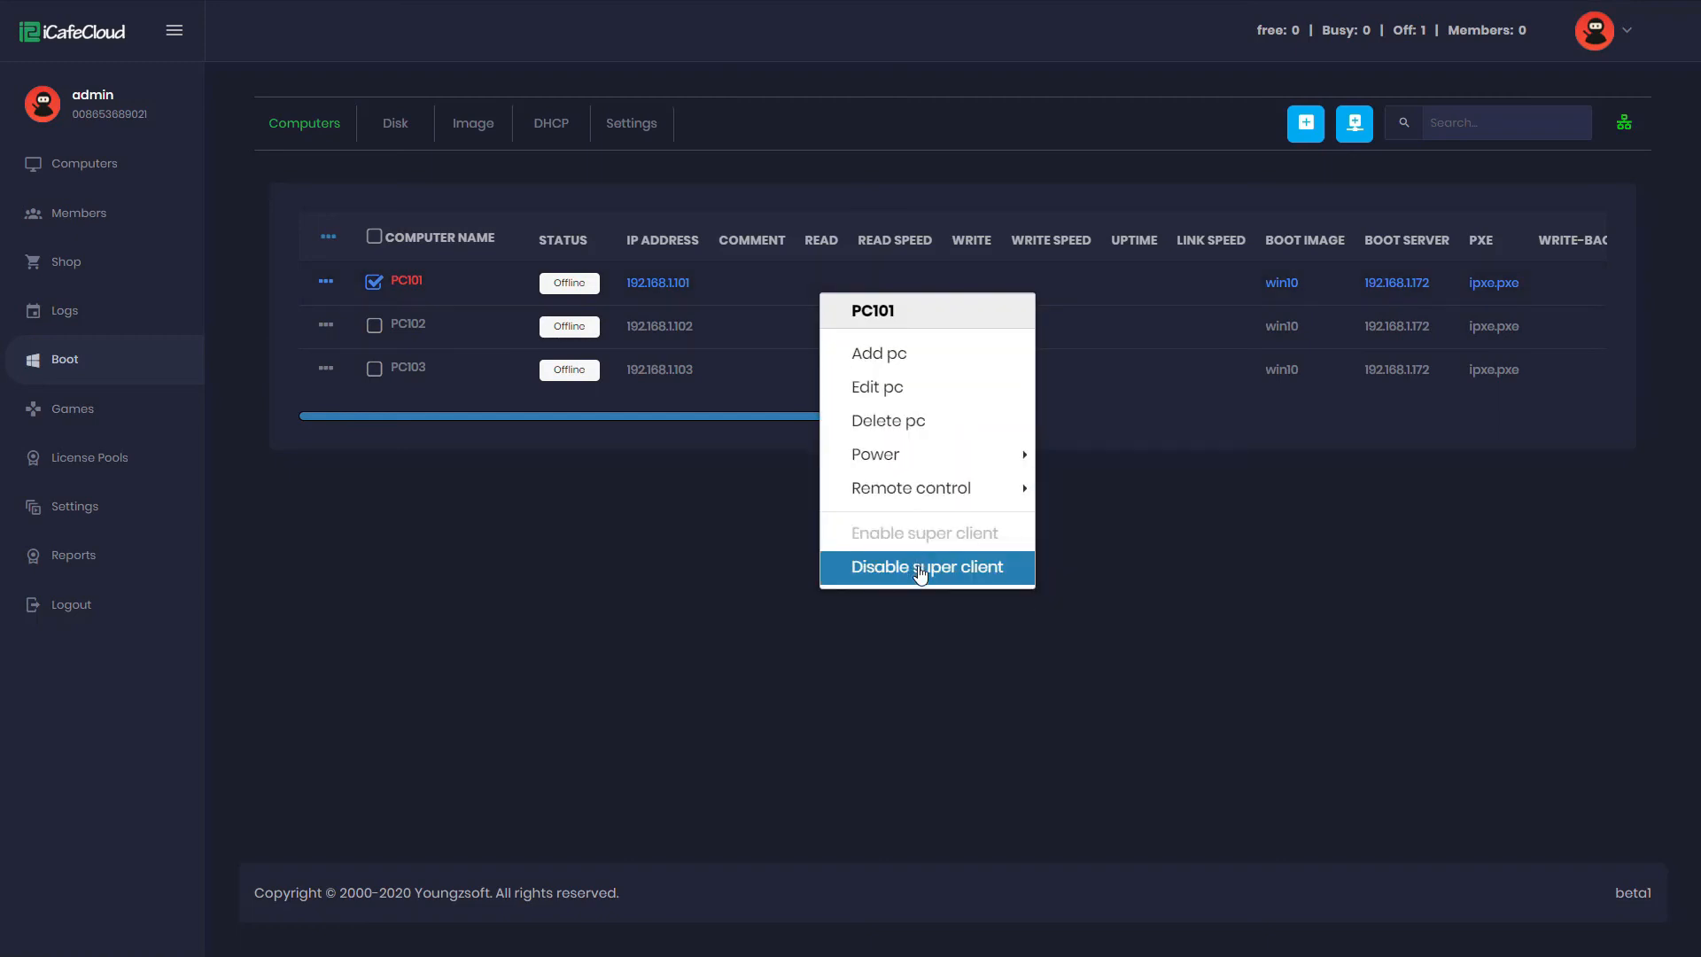
# Step: Disable super client for PC101, updating the win10 image with recovery point 'nvidia profile'
pyautogui.click(925, 567)
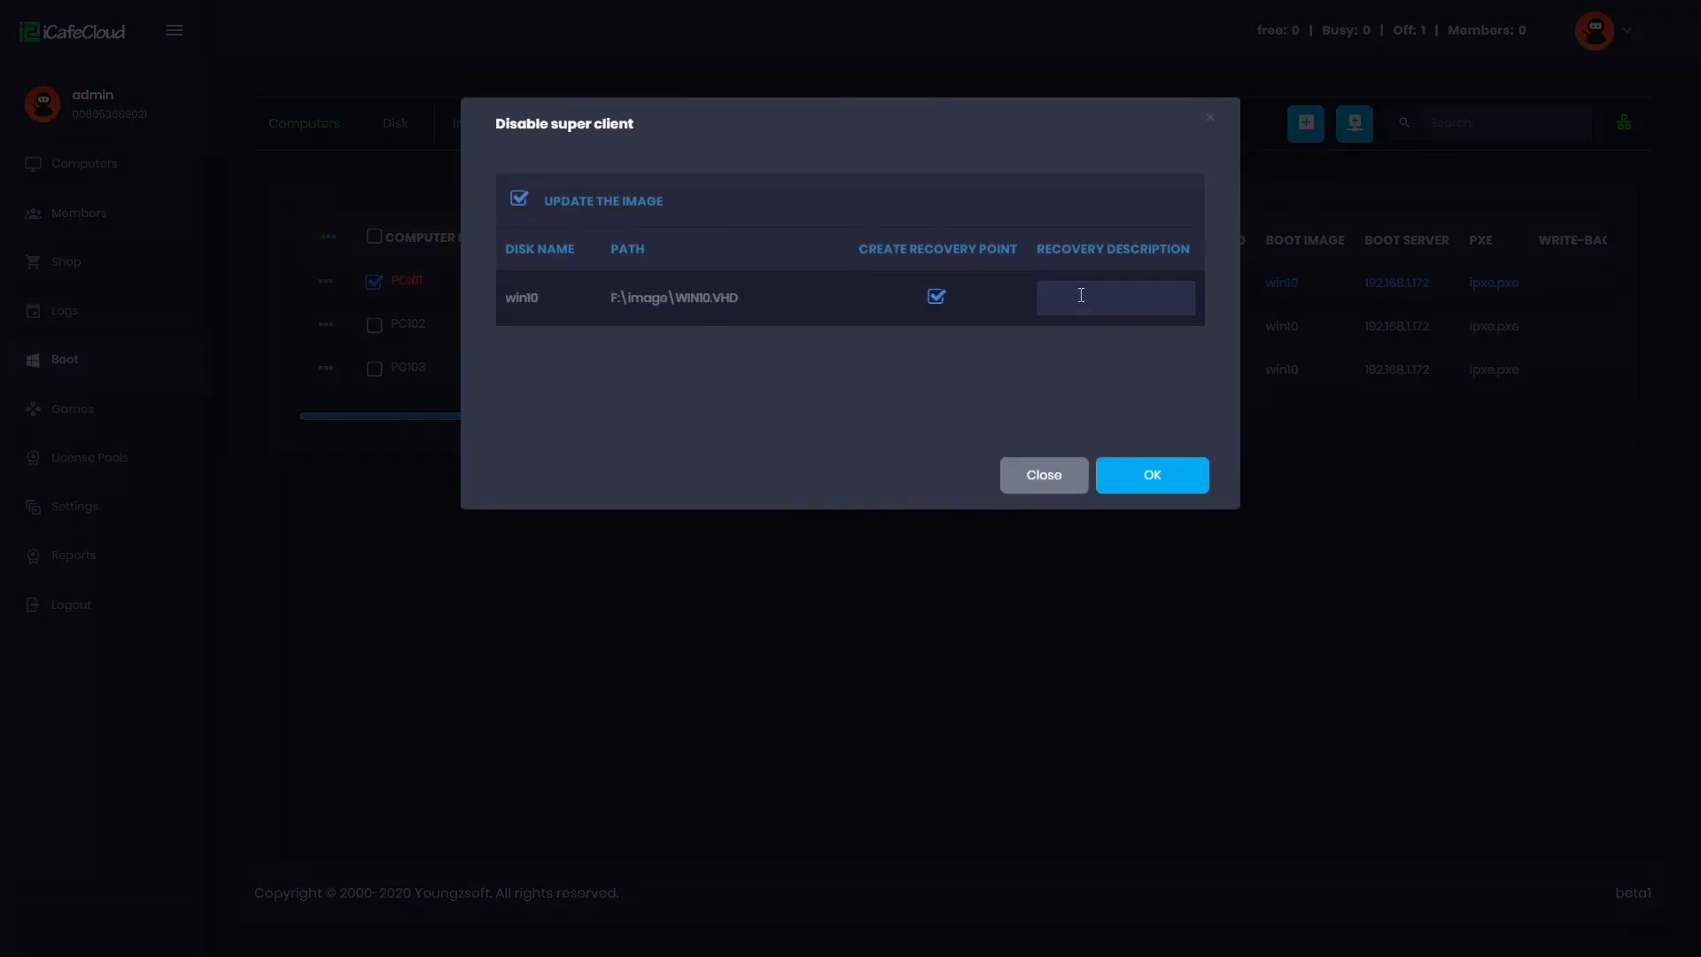
pyautogui.write('nvi')
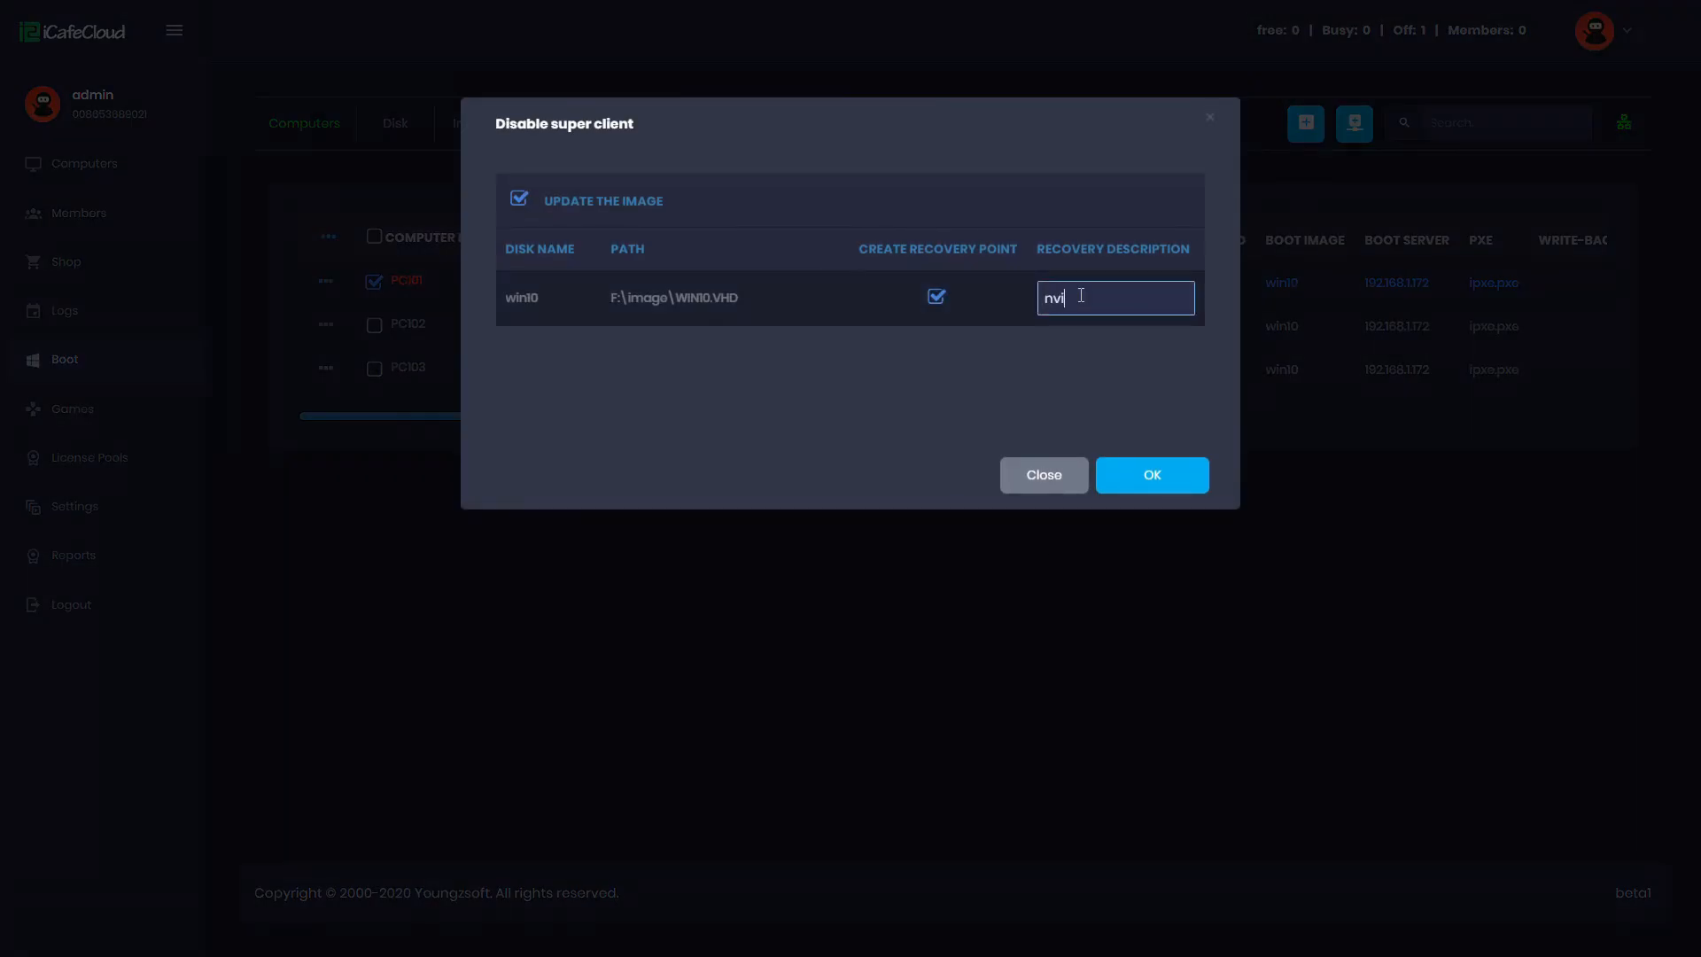
pyautogui.write('dia')
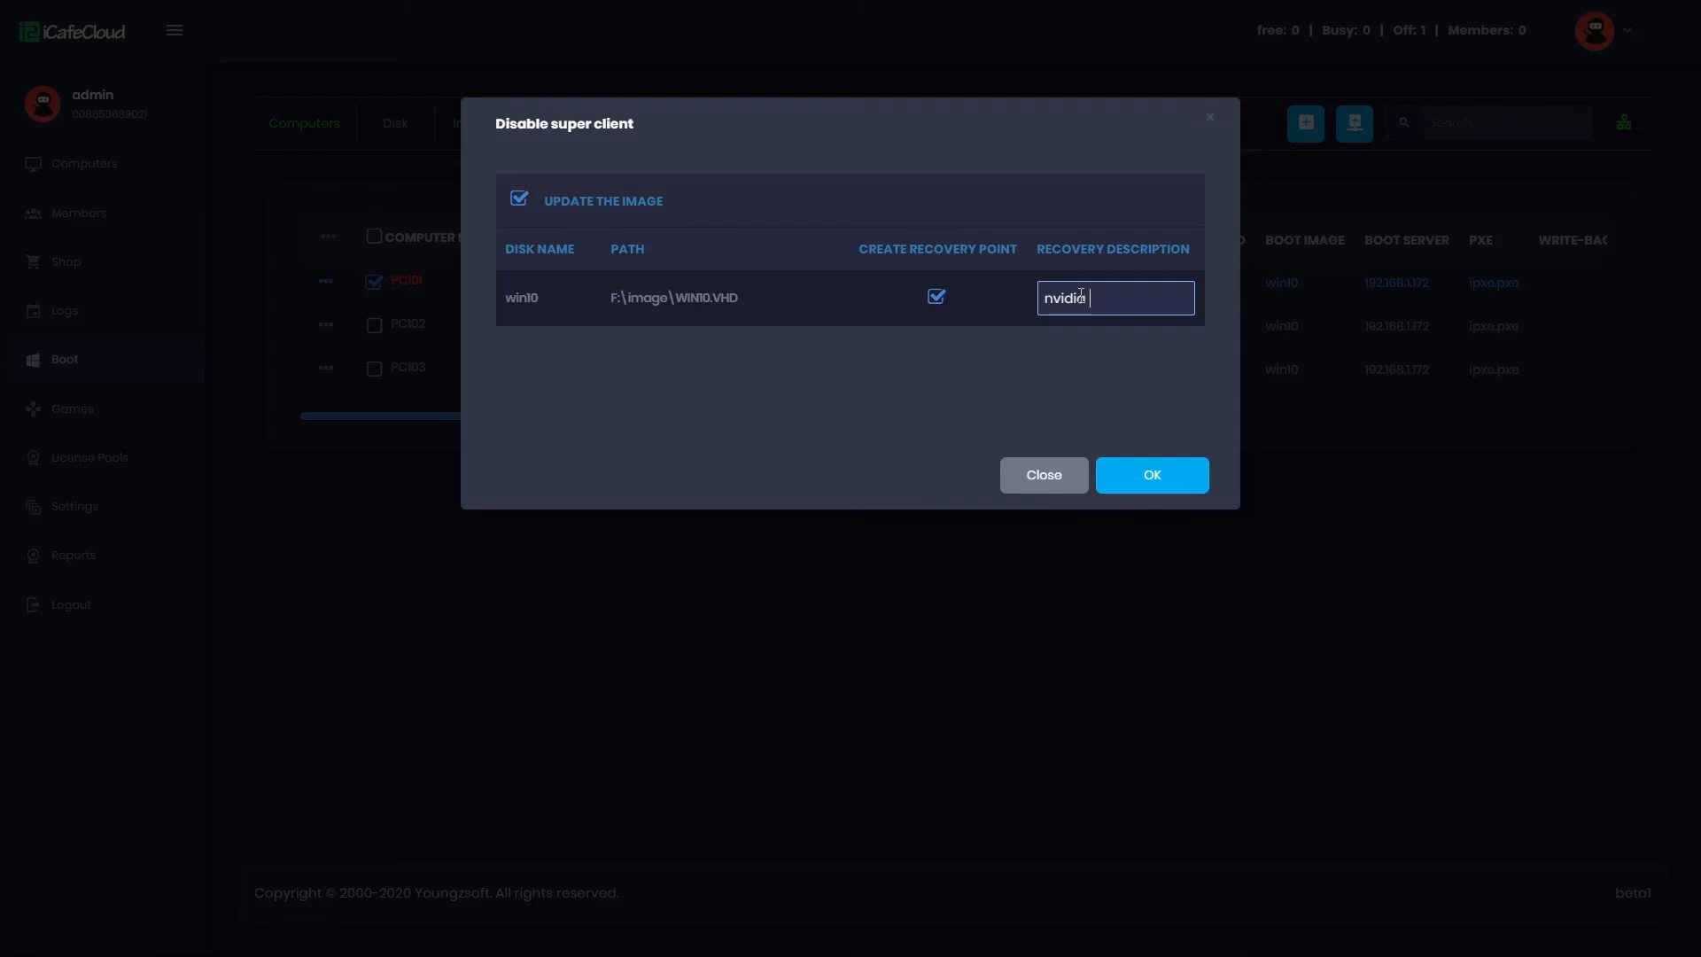
pyautogui.write('profile')
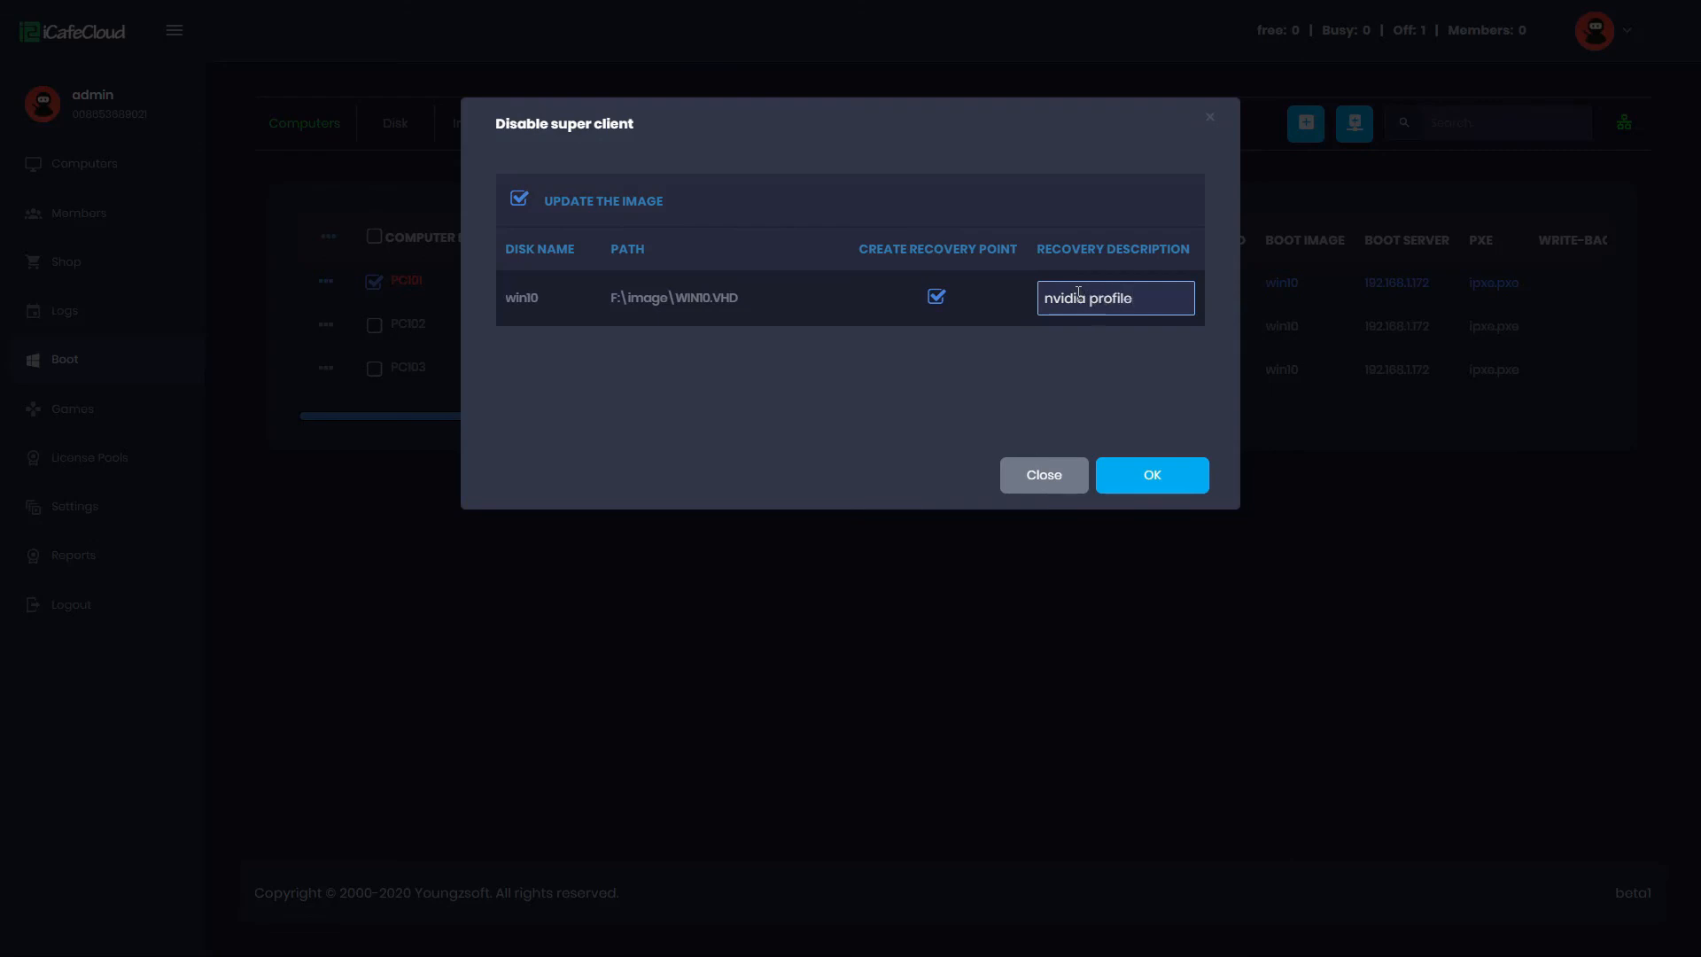
pyautogui.moveTo(1128, 485)
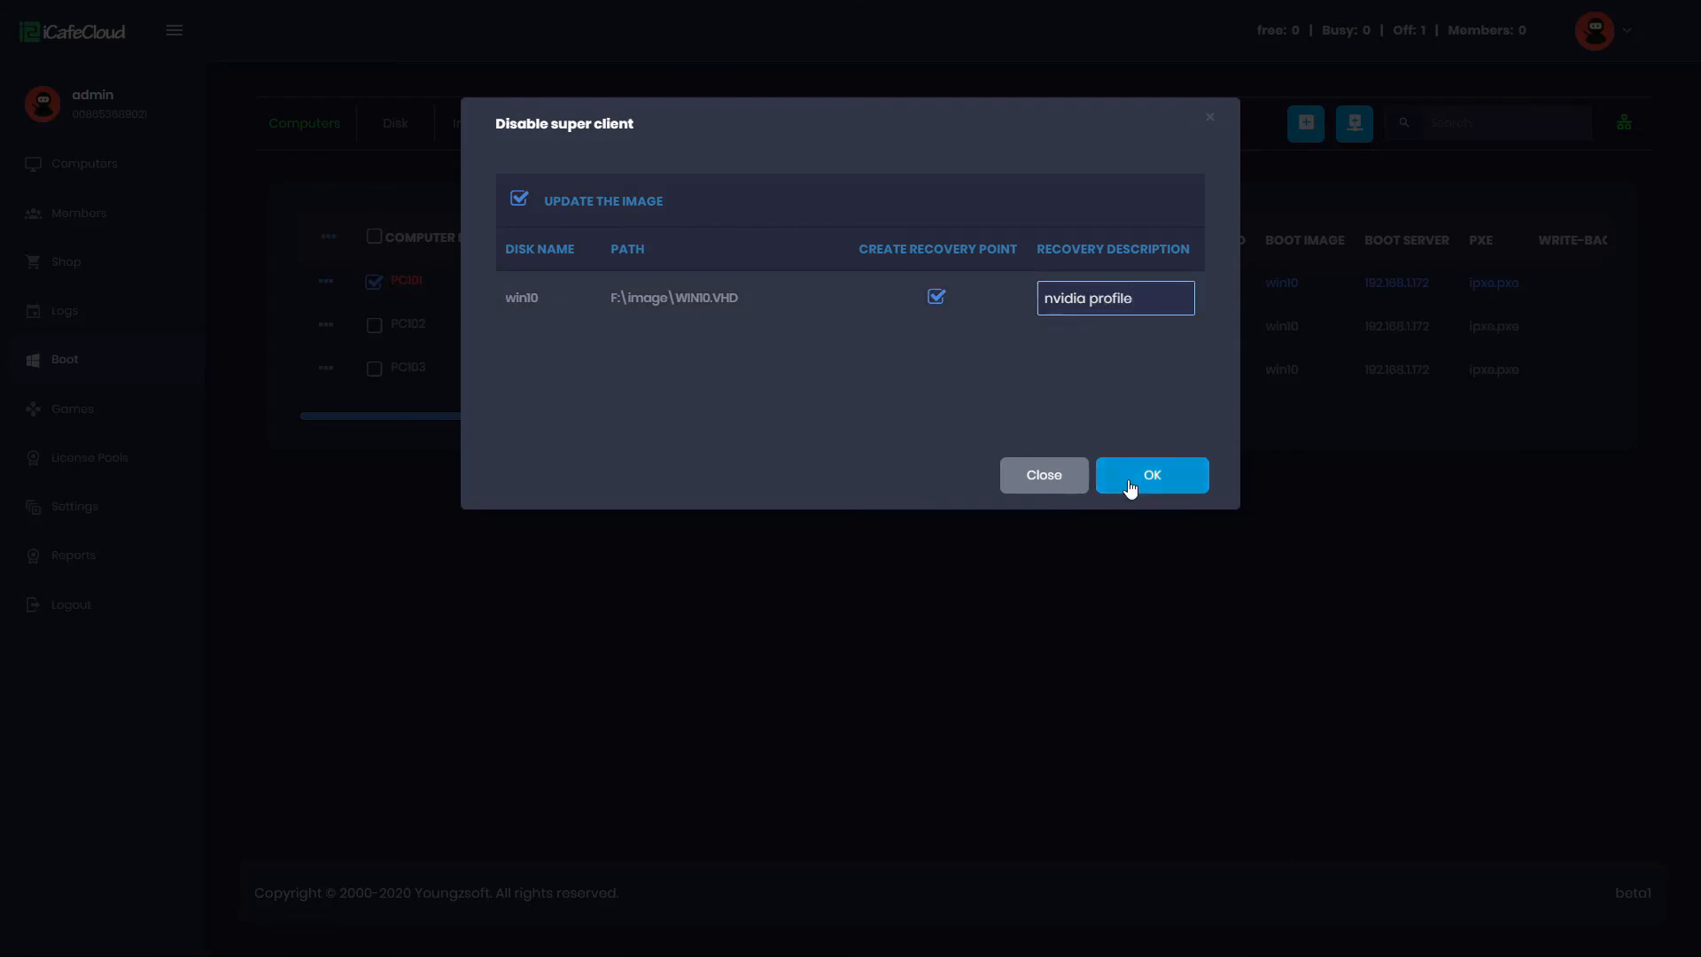
pyautogui.click(1150, 475)
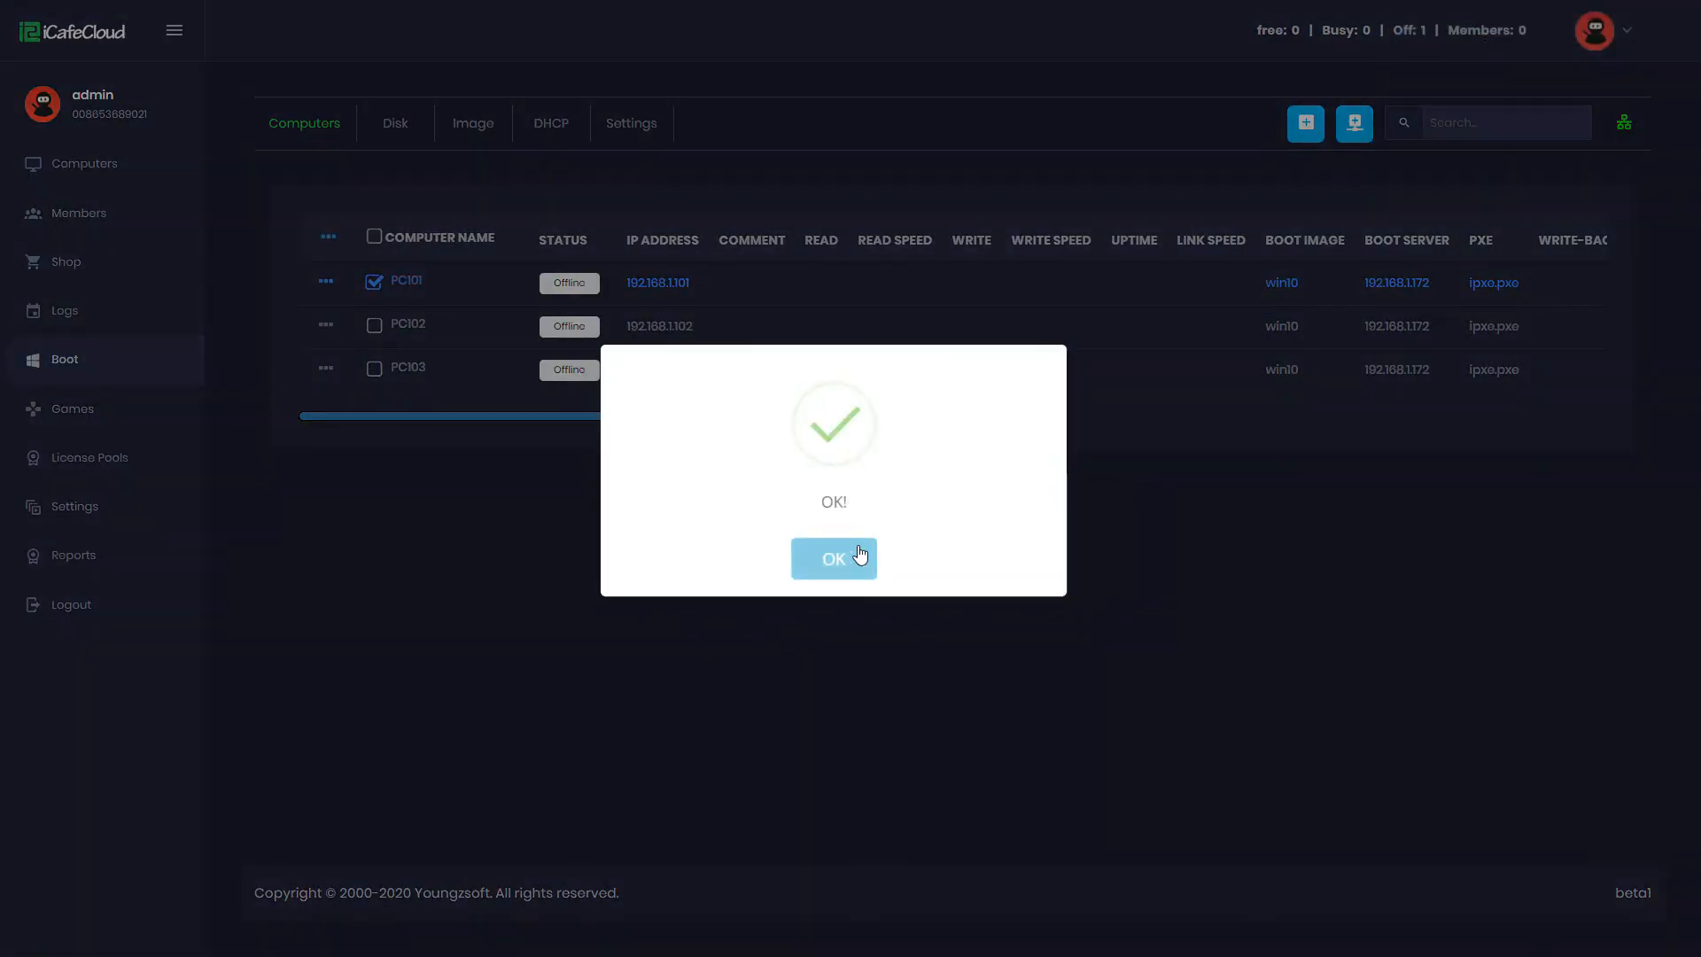
pyautogui.click(831, 557)
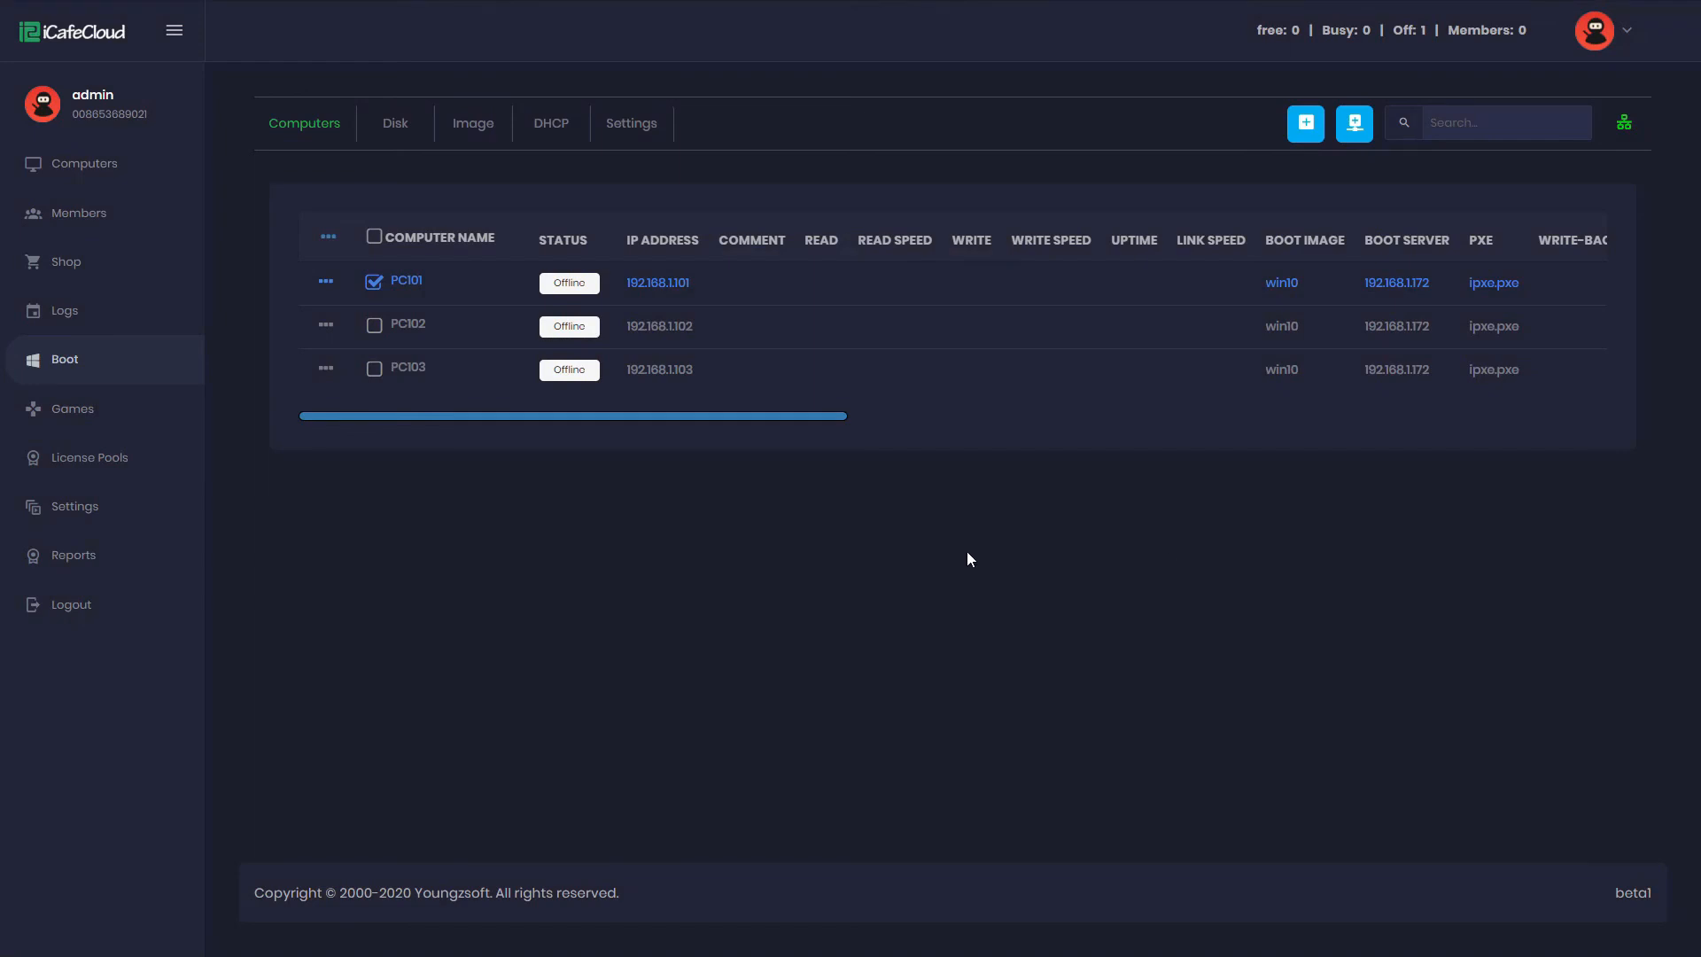